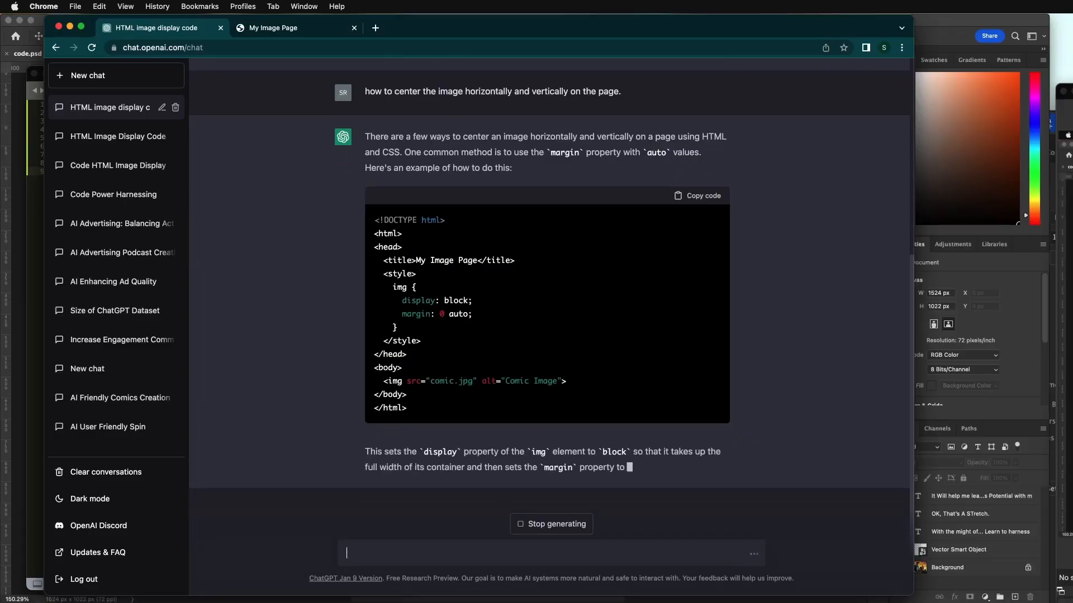
- Scroll through ChatGPT's margin auto and flexbox code examples for centering the image
{"action": "scroll", "scroll_direction": "down", "scroll_amount": 3}
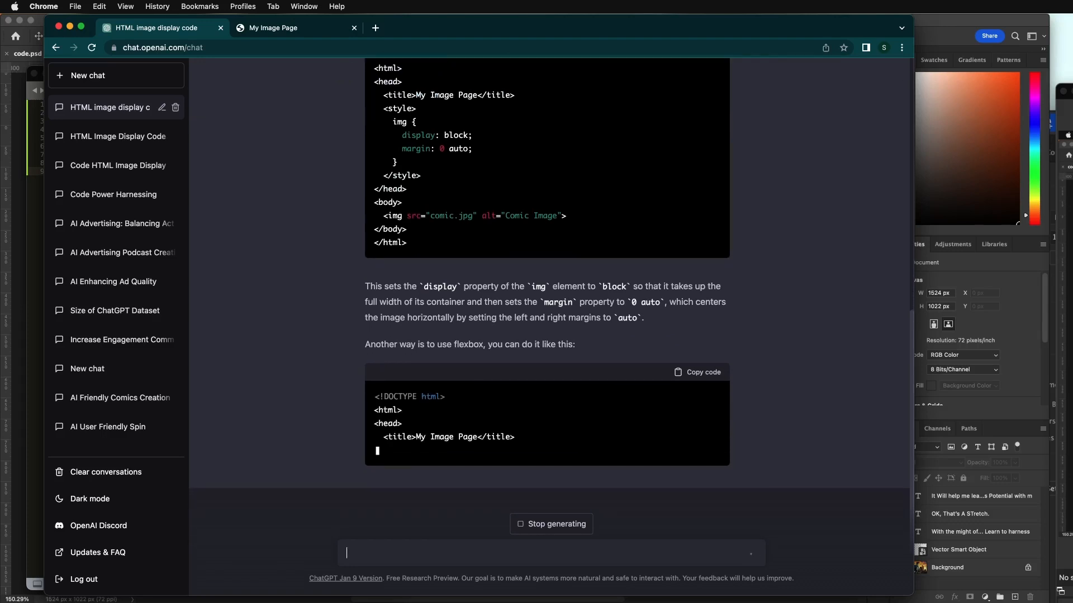
{"action": "scroll", "scroll_direction": "down", "scroll_amount": 3}
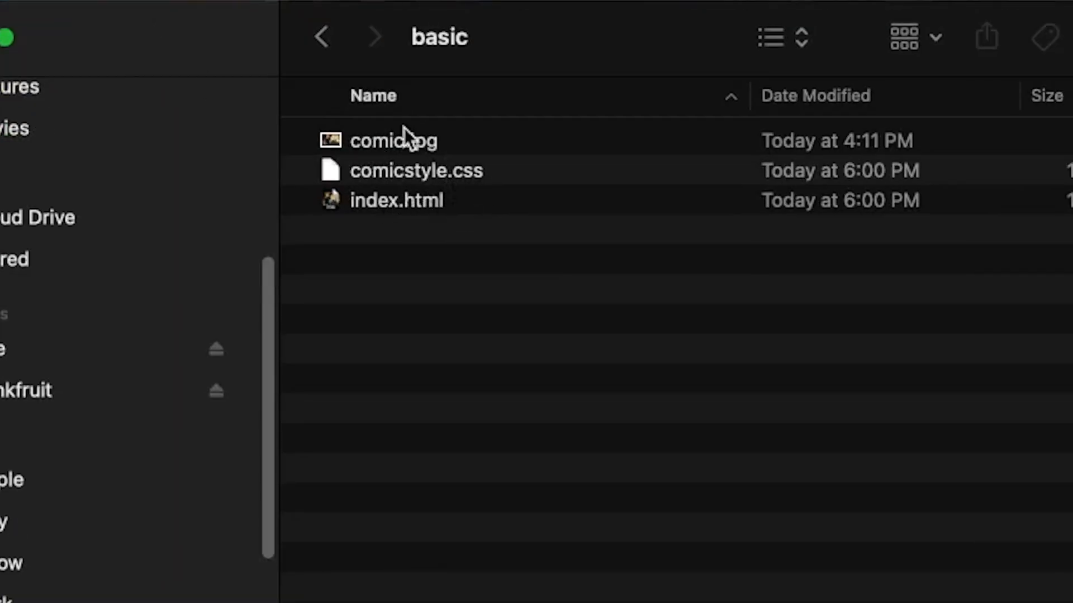
- Select comicstyle.css in the basic folder so it can be moved to the Trash
{"action": "left_click", "coordinate": [416, 170]}
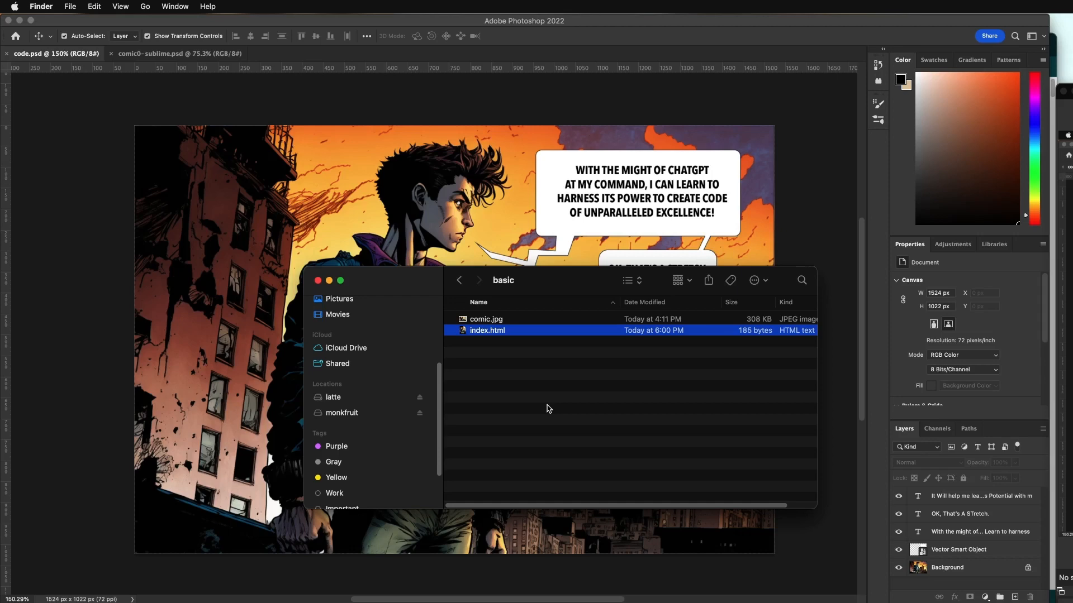
- Open index.html from the basic folder in Sublime Text
{"action": "double_click", "coordinate": [486, 330]}
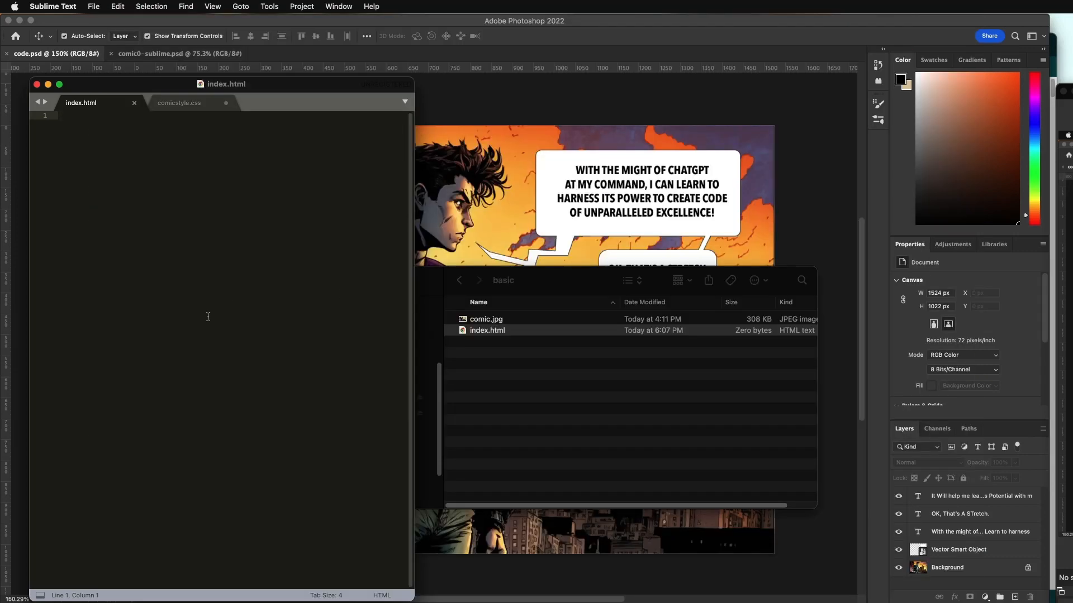
{"action": "mouse_move", "coordinate": [206, 318]}
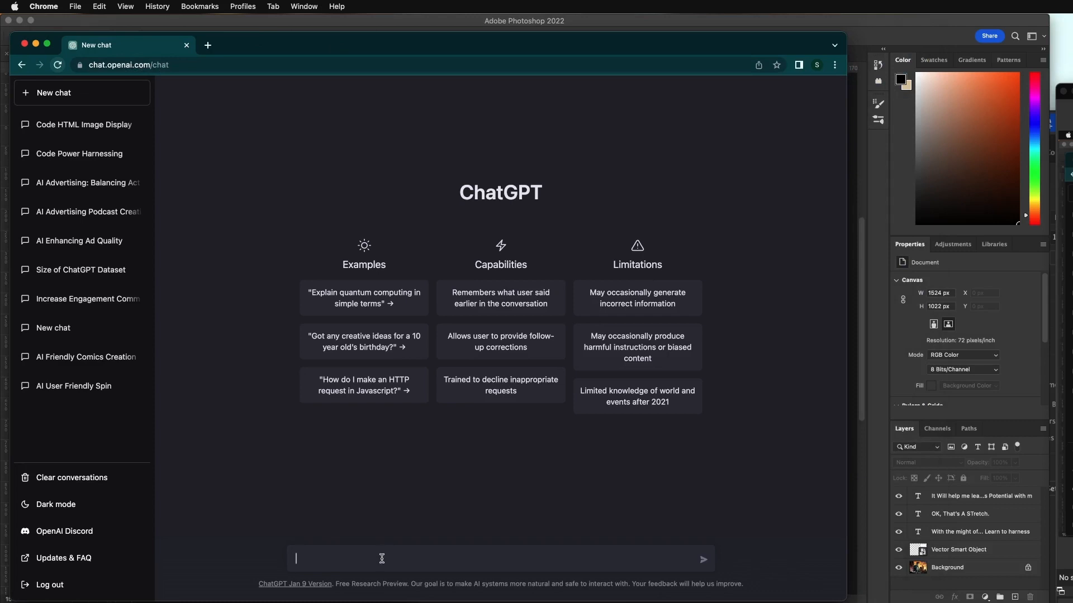
- Send the prompt asking ChatGPT to code an HTML page that displays comic.jpg
{"action": "type", "text": "c"}
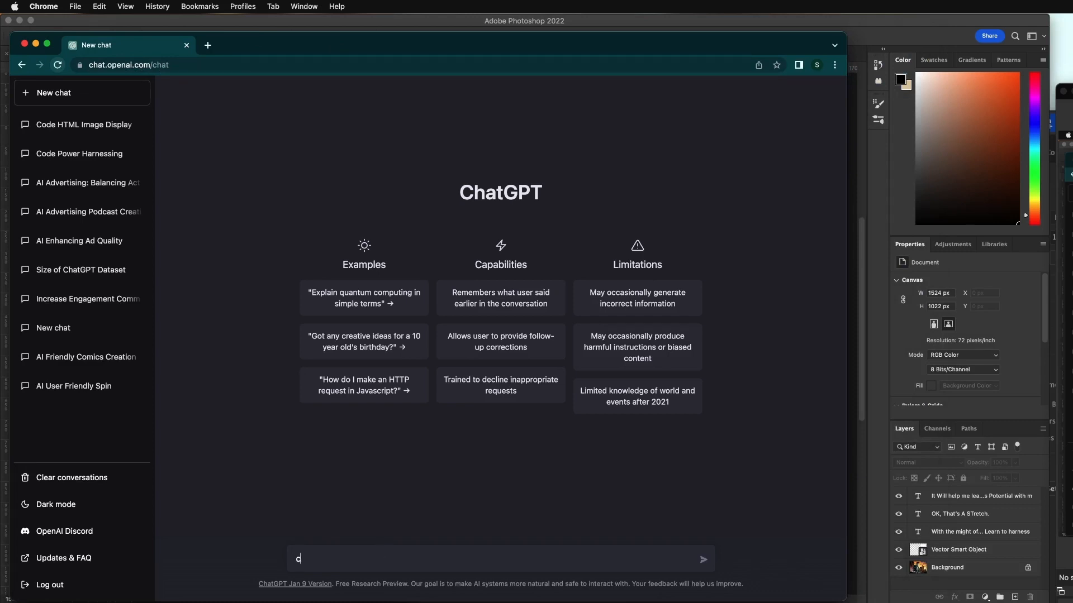
{"action": "key", "text": "backspace"}
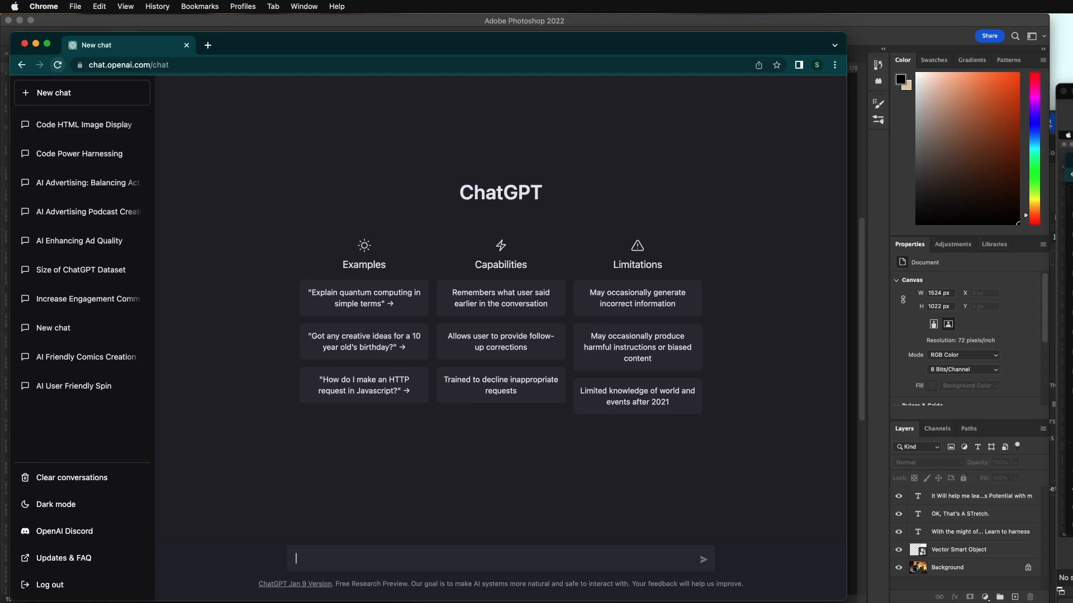
{"action": "type", "text": "code"}
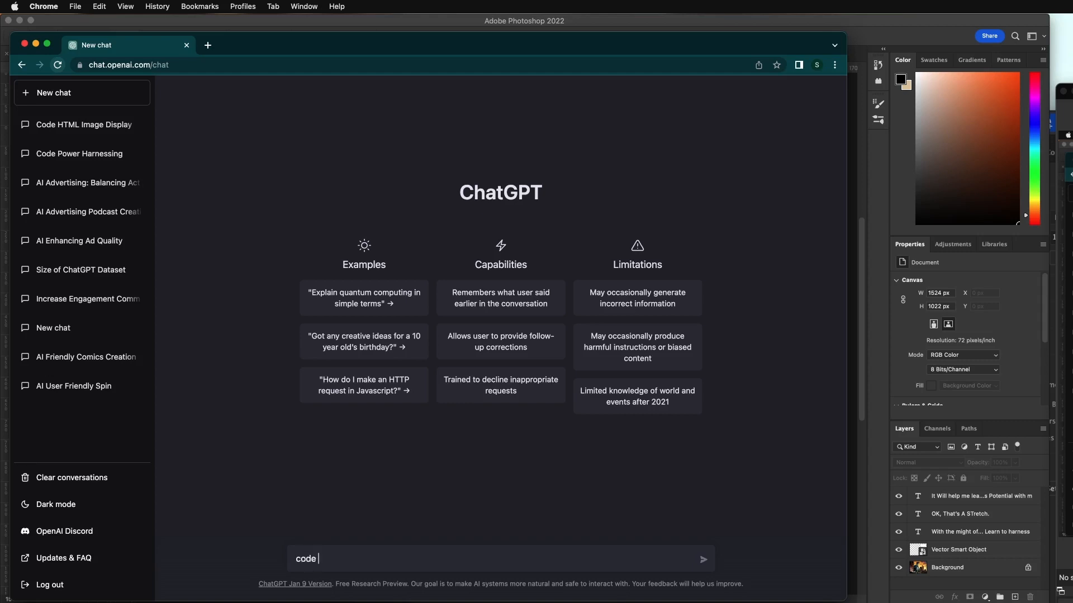
{"action": "type", "text": "an"}
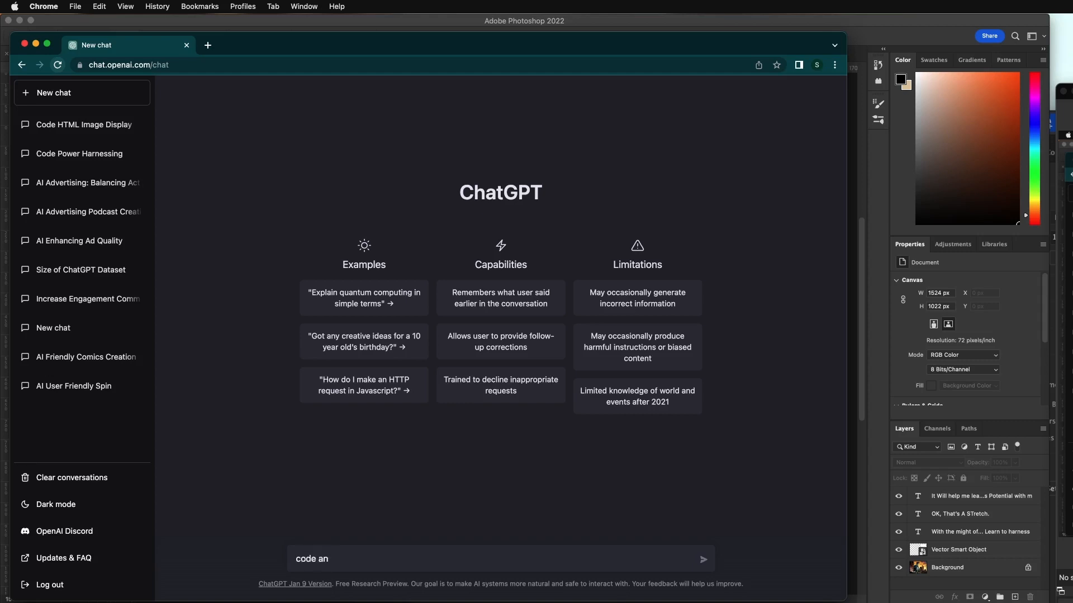
{"action": "type", "text": "HTML page that"}
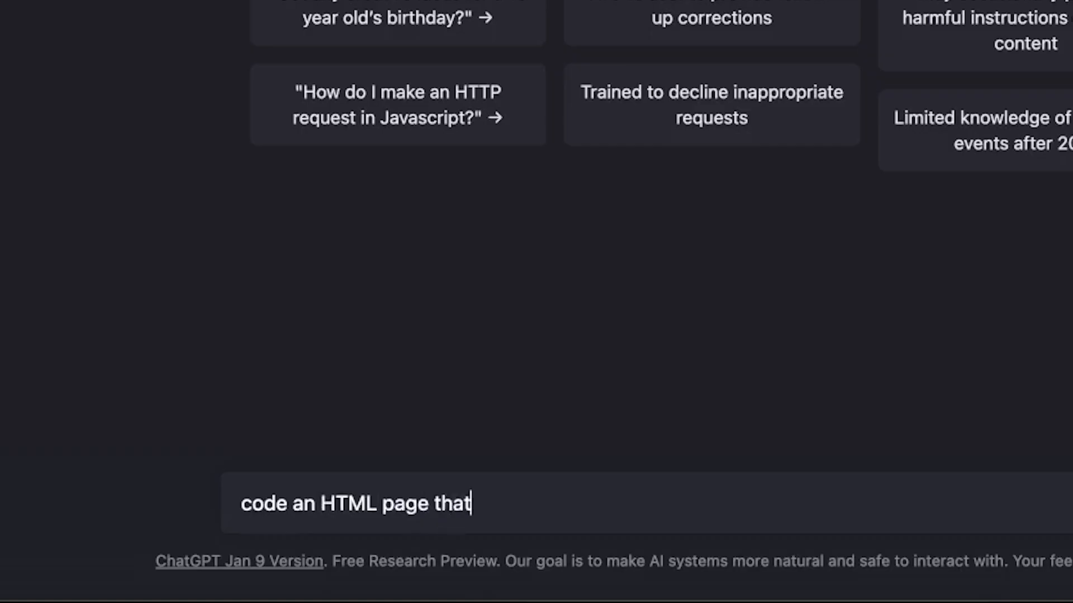
{"action": "type", "text": "displays"}
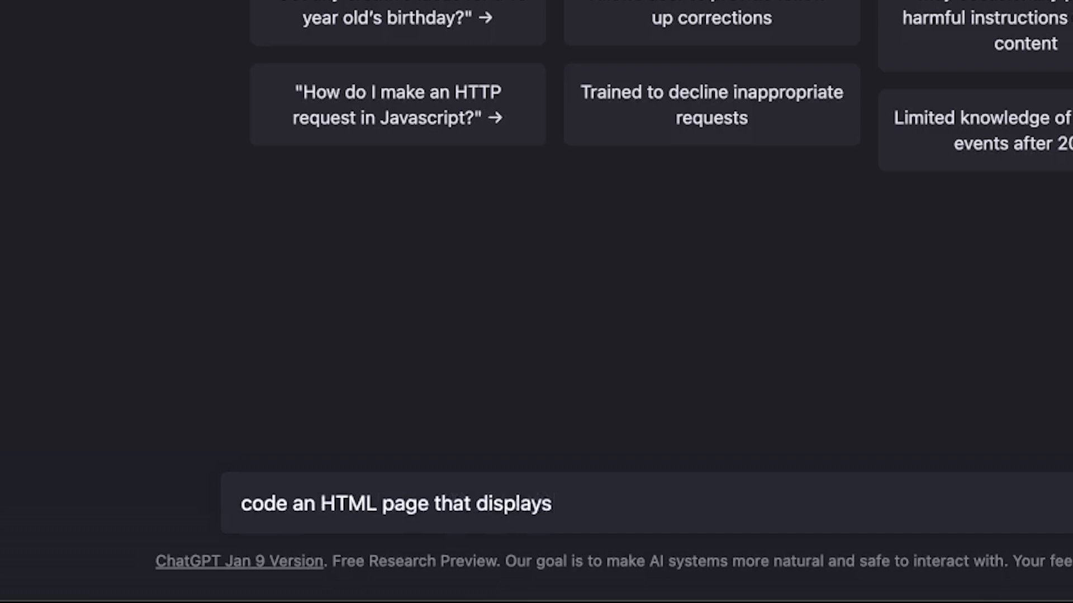
{"action": "type", "text": "comic.j"}
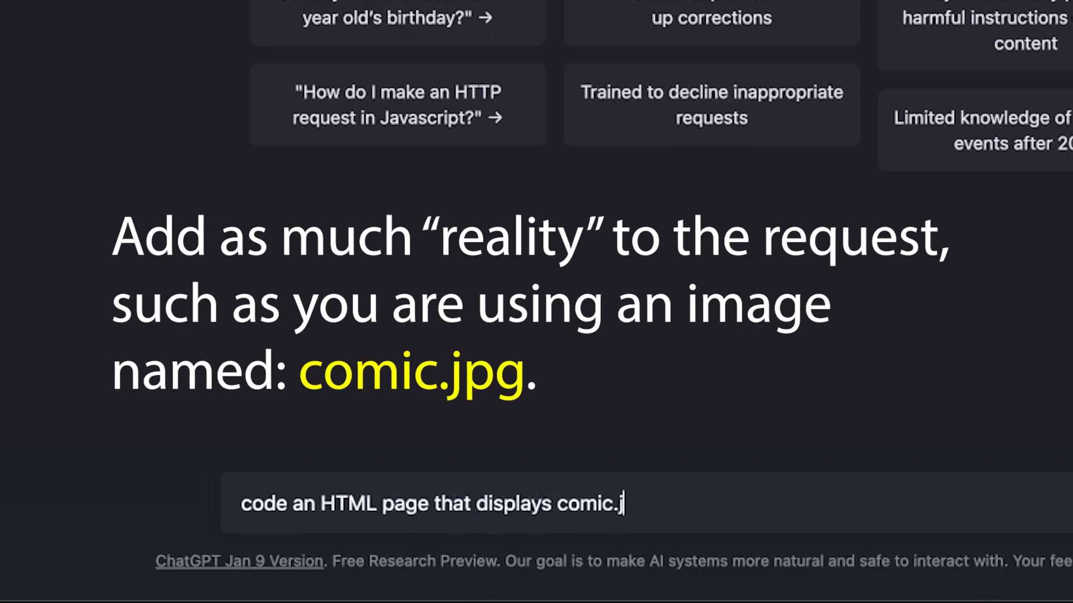
{"action": "type", "text": "pg on it."}
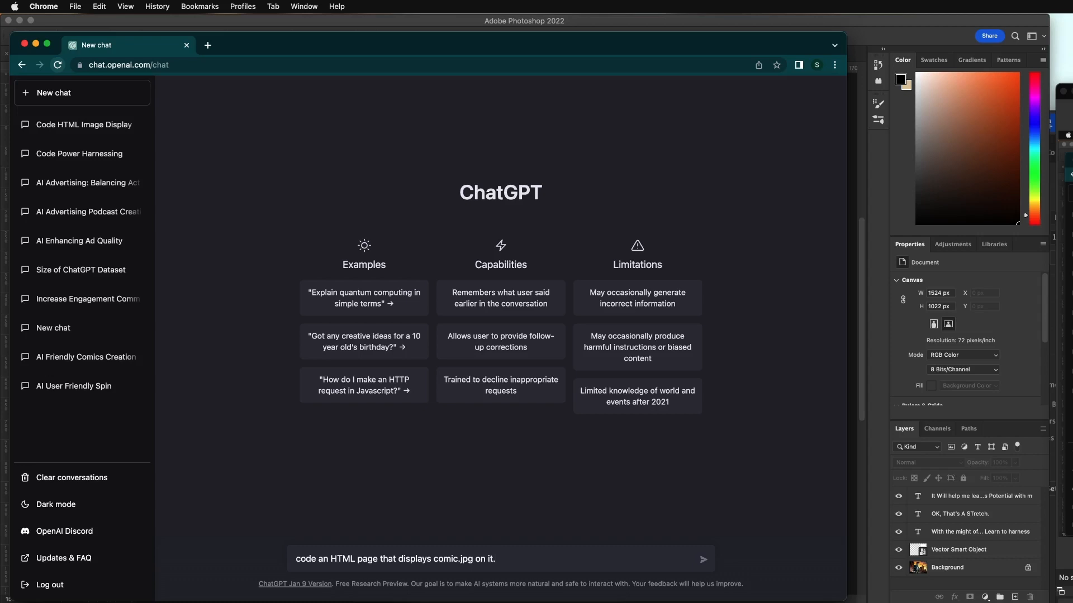
{"action": "left_click", "coordinate": [703, 559]}
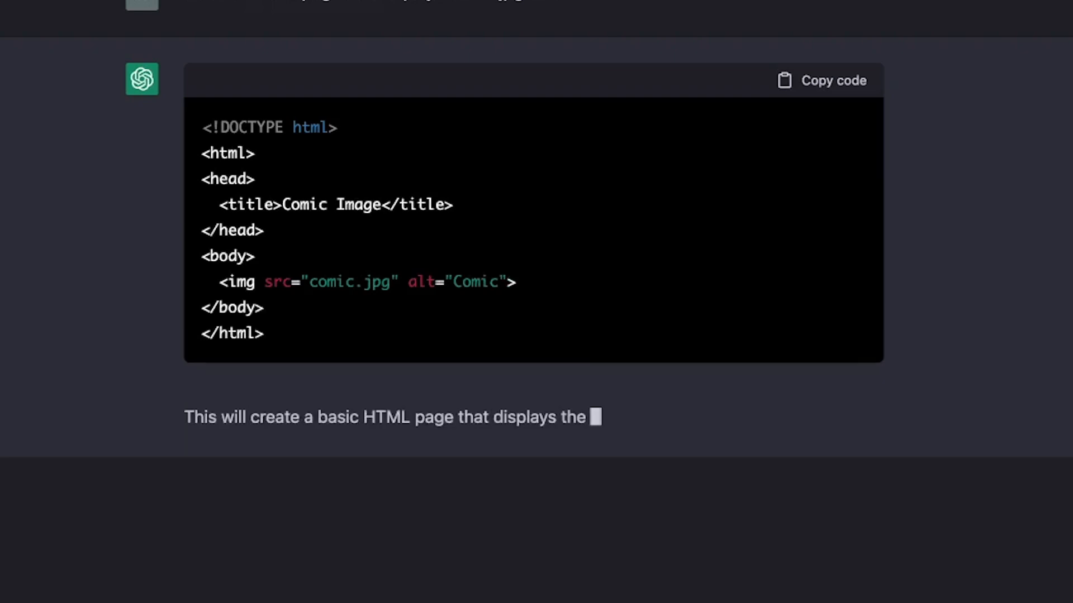
- Scroll down to ChatGPT's basic HTML code block for displaying comic.jpg
{"action": "scroll", "scroll_direction": "down", "scroll_amount": 3}
{"action": "type", "text": "how"}
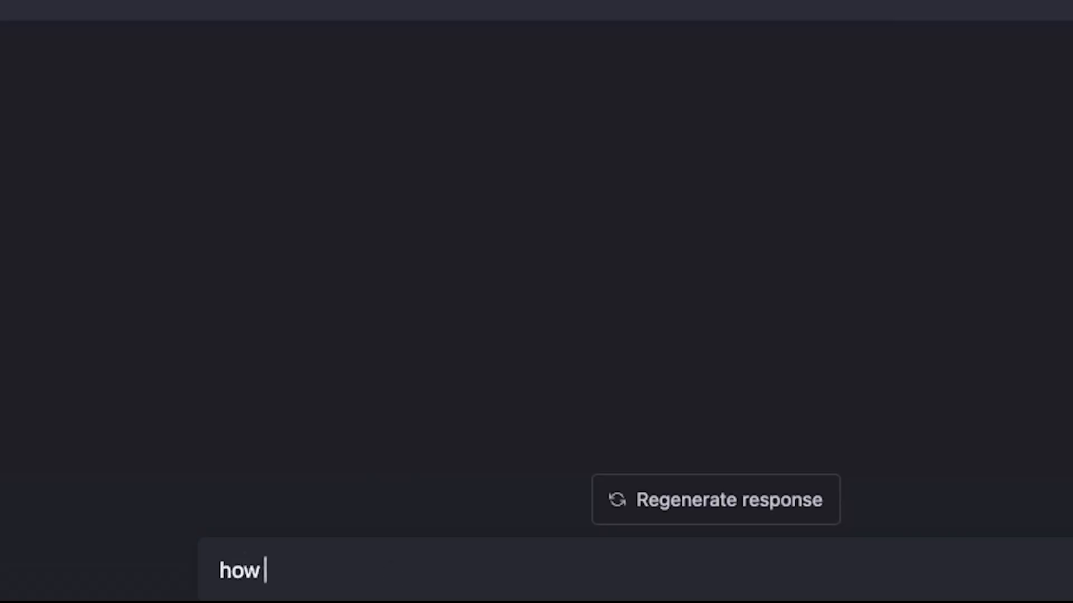
- Type the follow-up asking how to center the image horizontally
{"action": "type", "text": "to center the"}
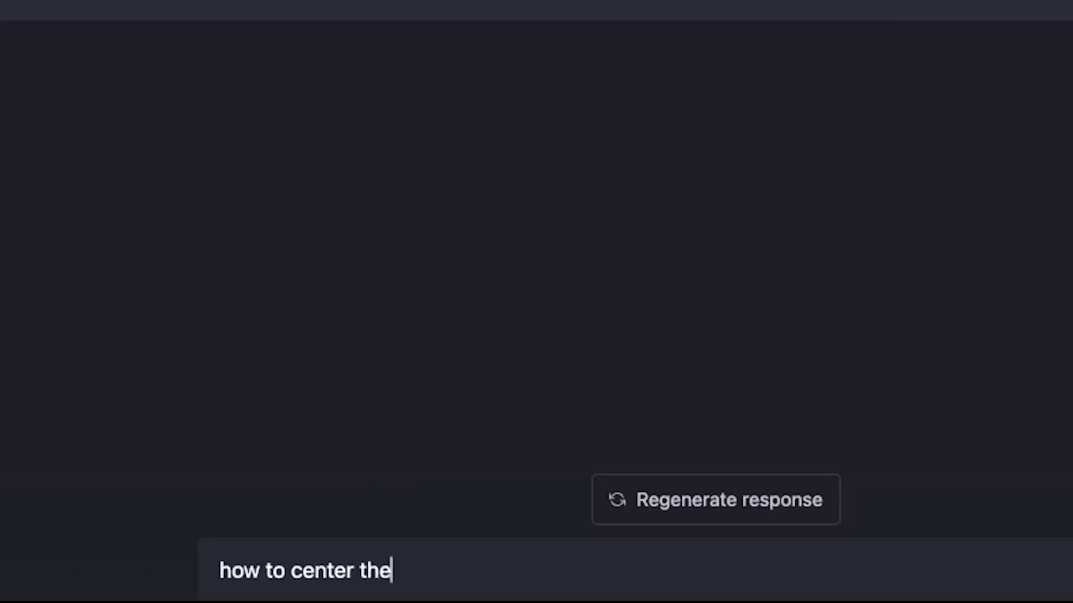
{"action": "type", "text": "image horizon"}
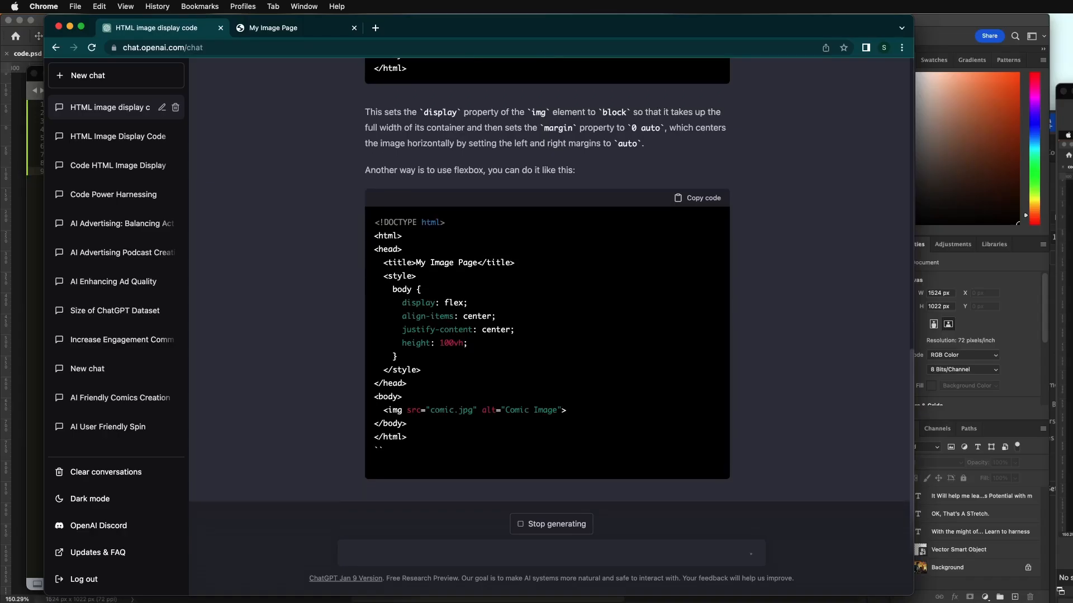
- Scroll through the margin auto and flexbox code blocks in ChatGPT's reply
{"action": "scroll", "scroll_direction": "down", "scroll_amount": 3}
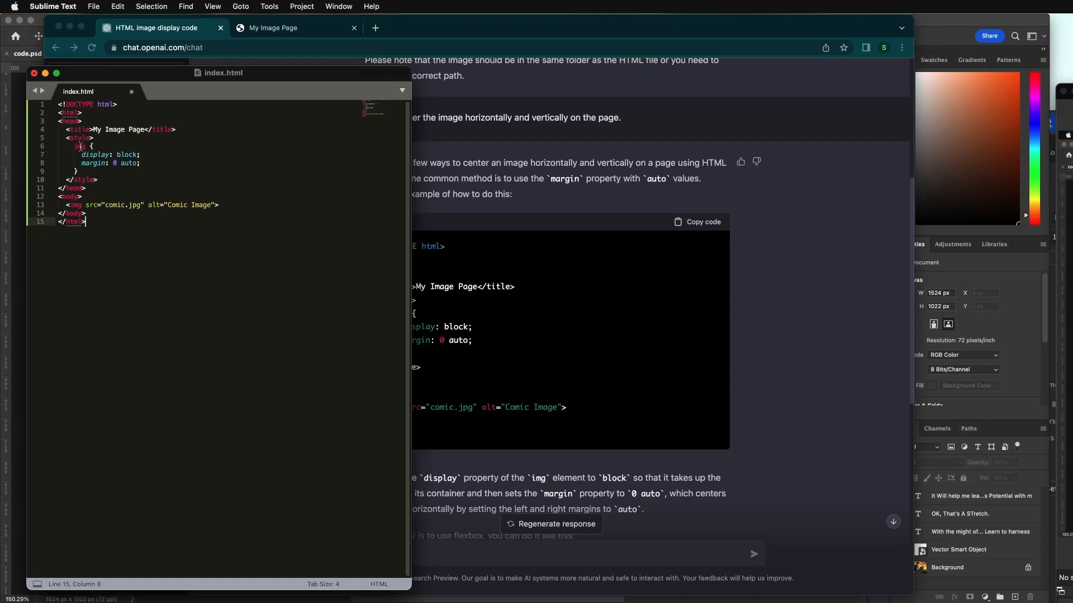
- Save the pasted centering code in index.html
{"action": "key", "text": "cmd+s"}
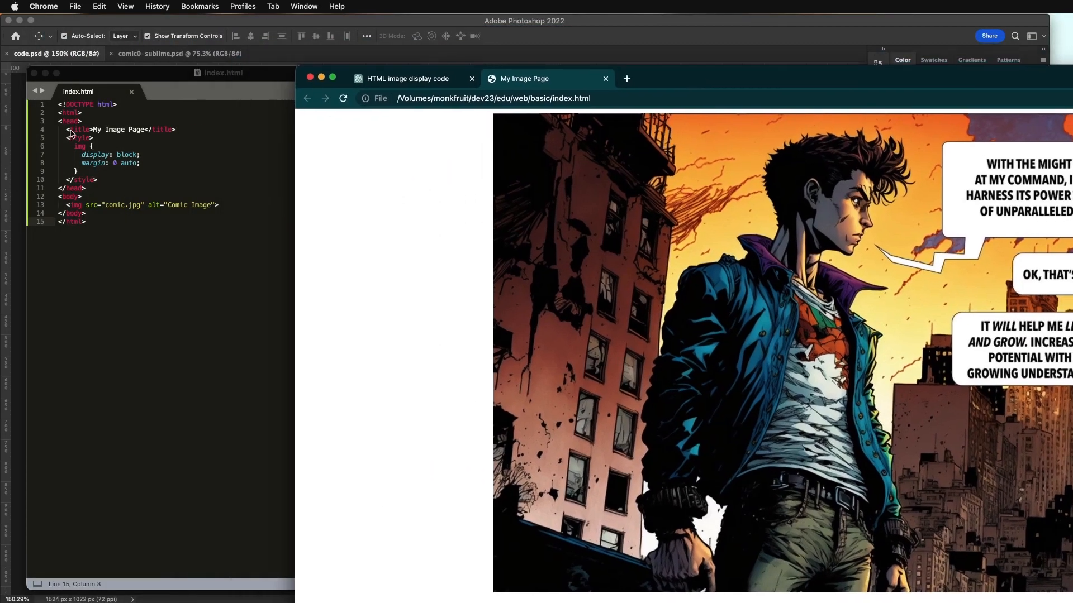
{"action": "mouse_move", "coordinate": [113, 219]}
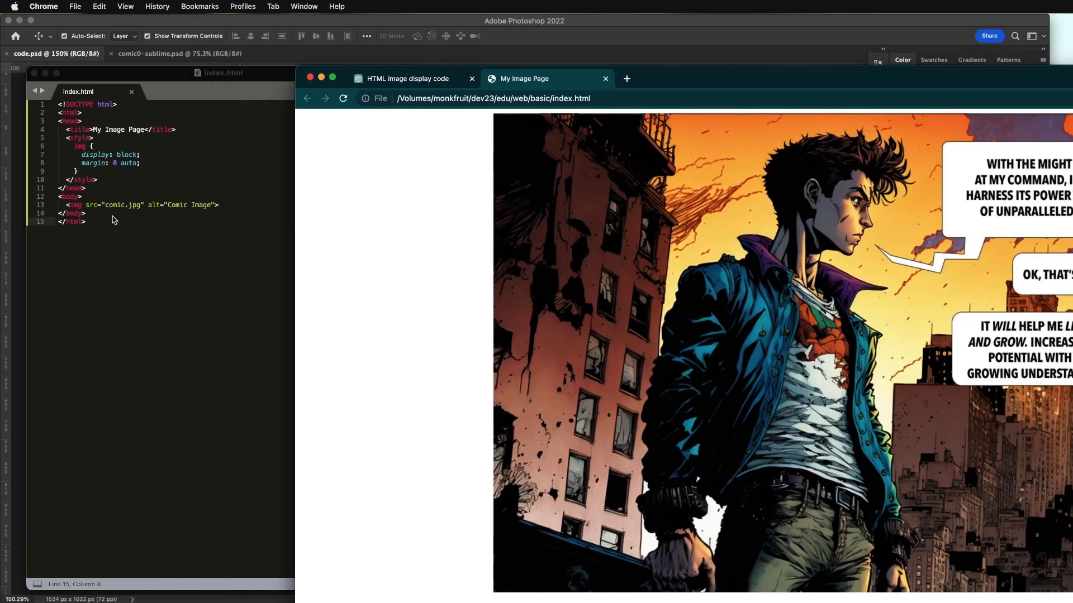
{"action": "mouse_move", "coordinate": [547, 252]}
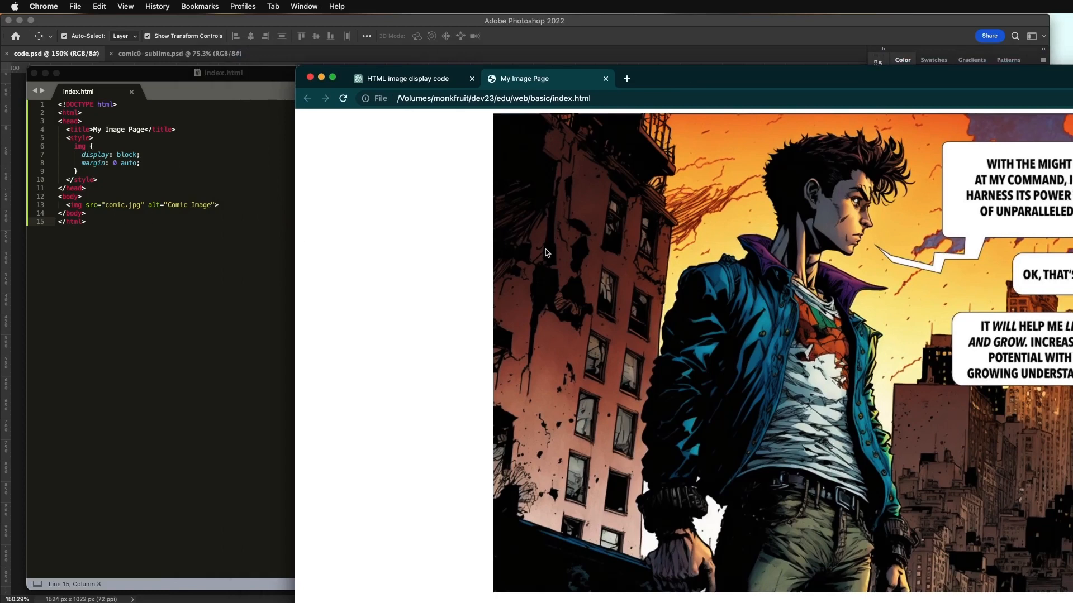
{"action": "mouse_move", "coordinate": [498, 90]}
{"action": "type", "text": "width: 50%;"}
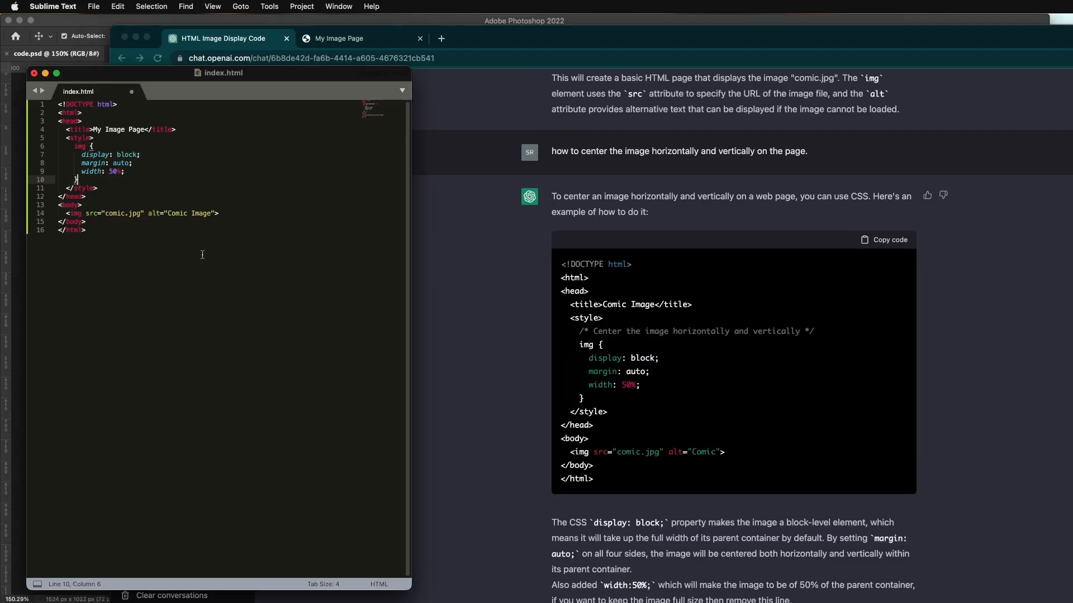
- Save the updated image style and reload the My Image Page tab to check it
{"action": "key", "text": "cmd+s"}
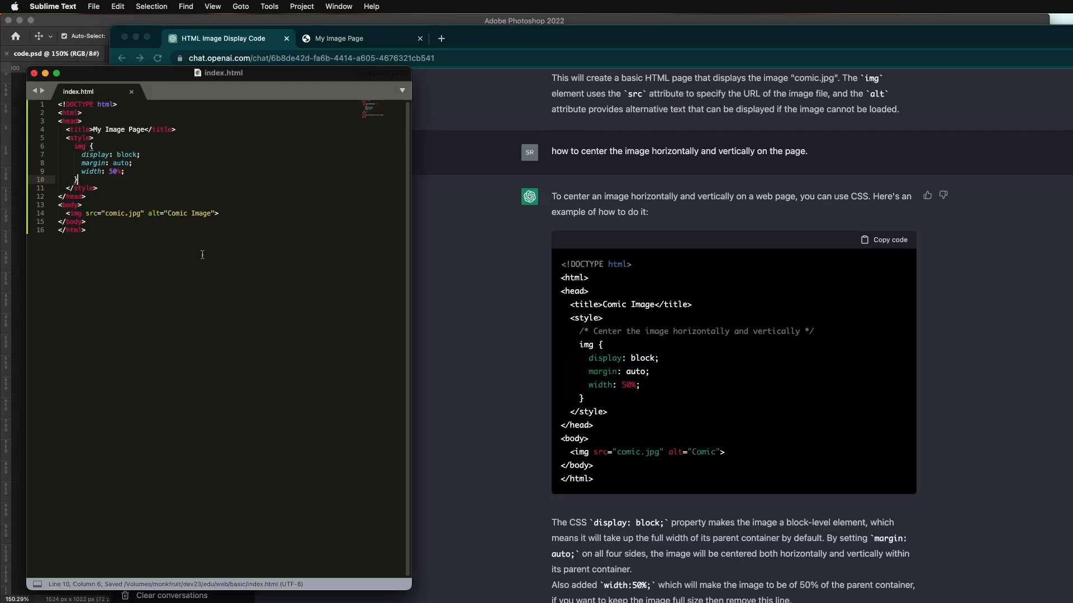
{"action": "left_click", "coordinate": [337, 39]}
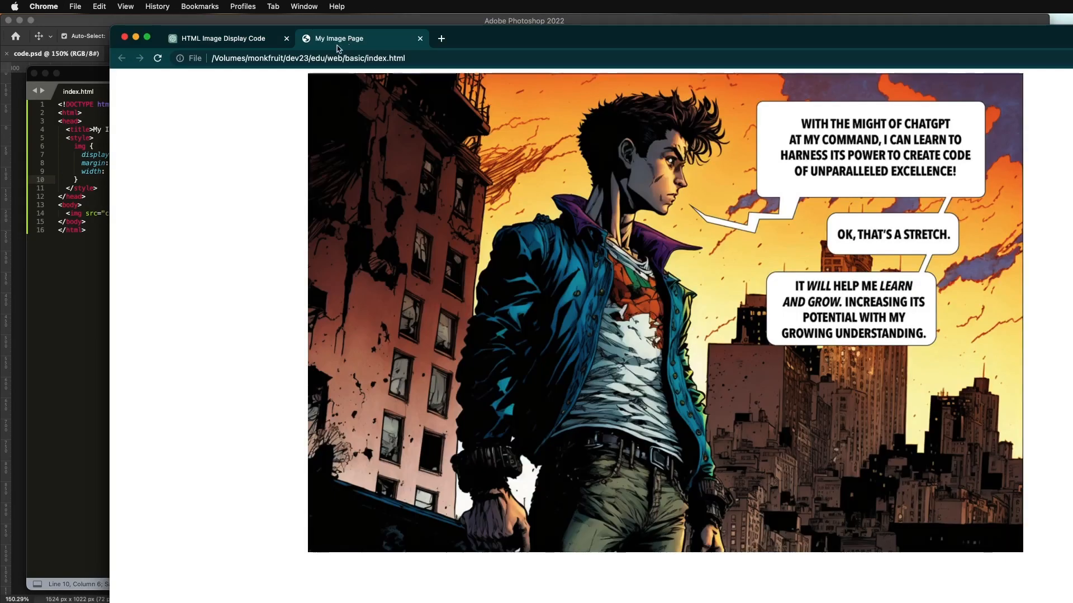
{"action": "left_click", "coordinate": [158, 58]}
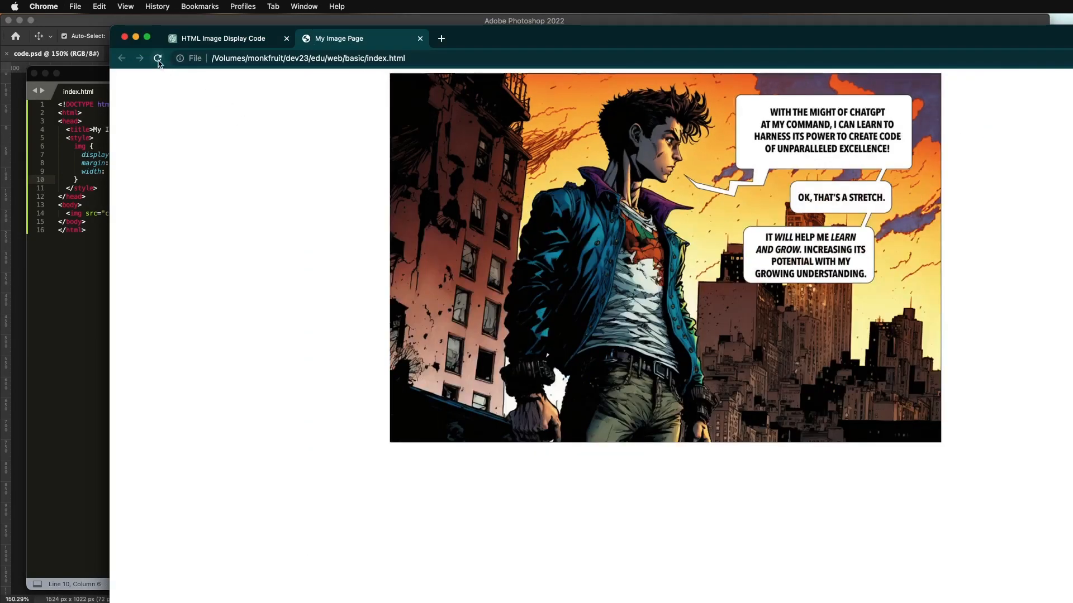
{"action": "left_click", "coordinate": [223, 39]}
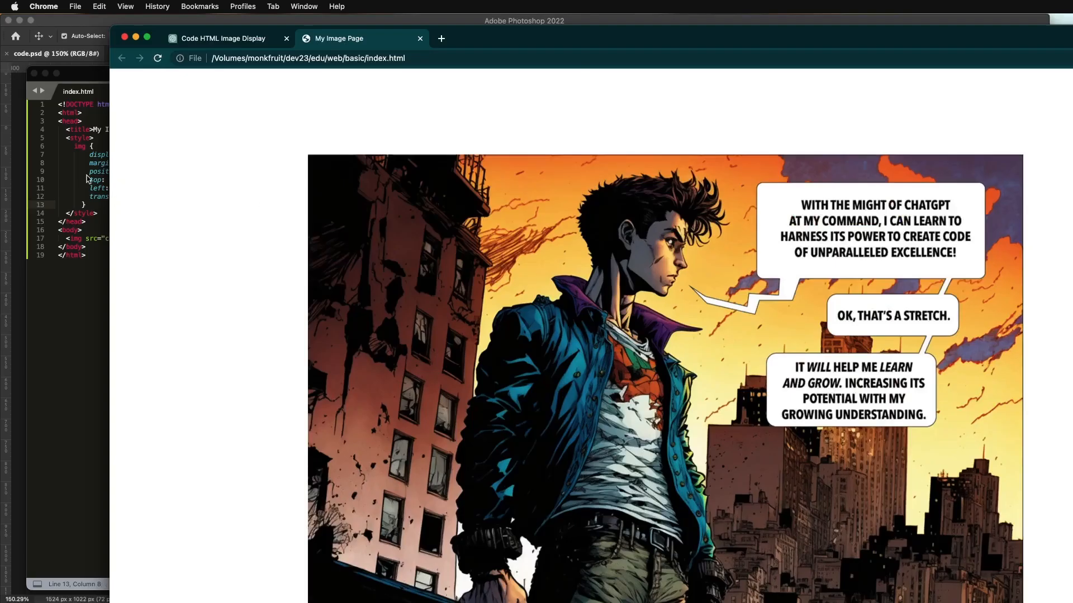
- Return to the ChatGPT conversation and scroll down to the flexbox example
{"action": "left_click", "coordinate": [223, 37]}
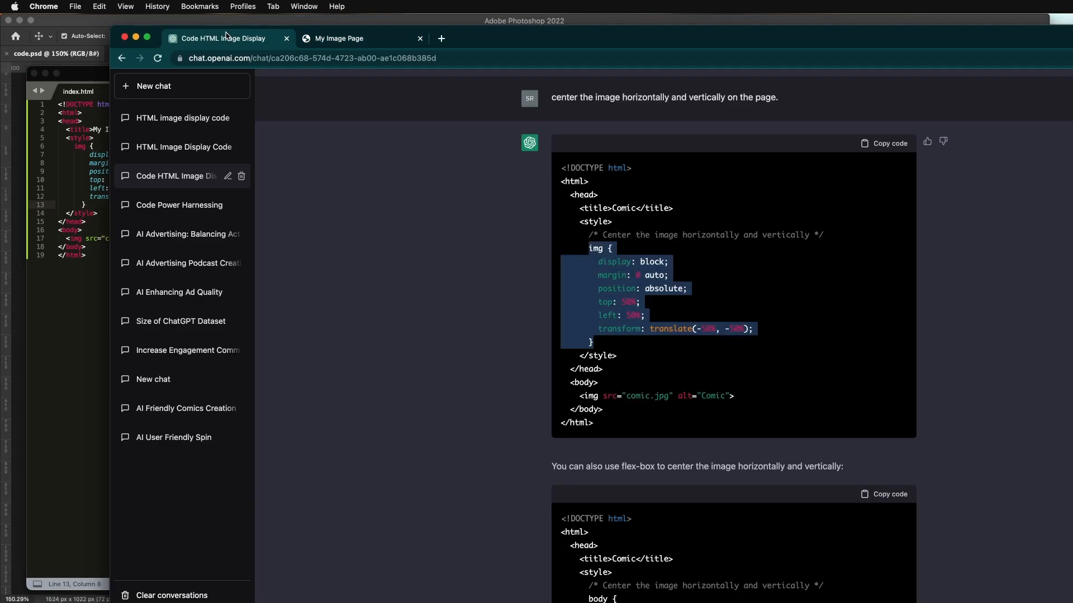
{"action": "left_click", "coordinate": [182, 118]}
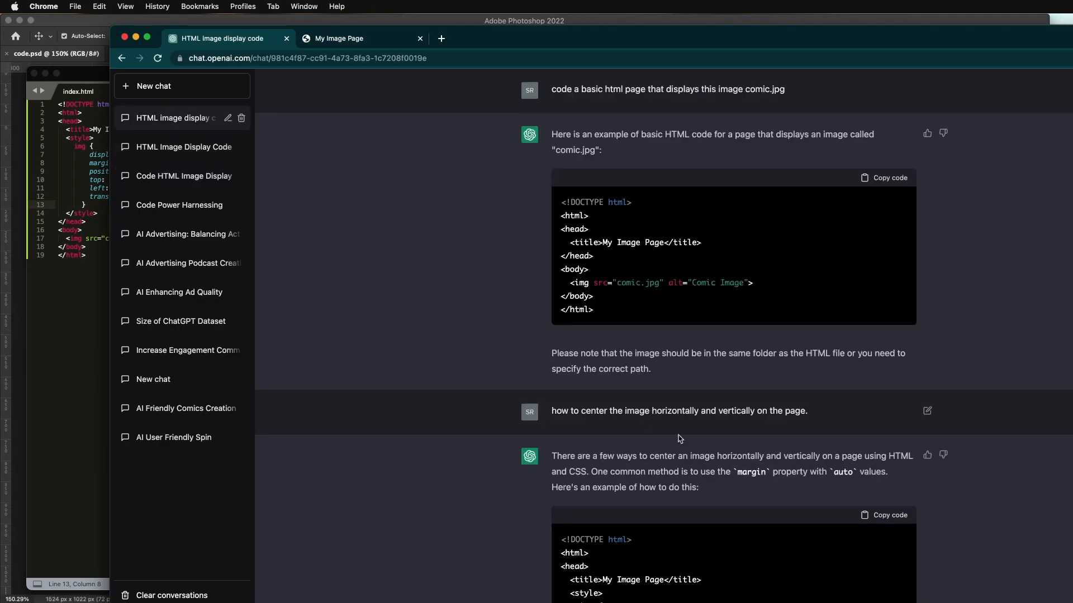
{"action": "scroll", "scroll_direction": "down", "scroll_amount": 3}
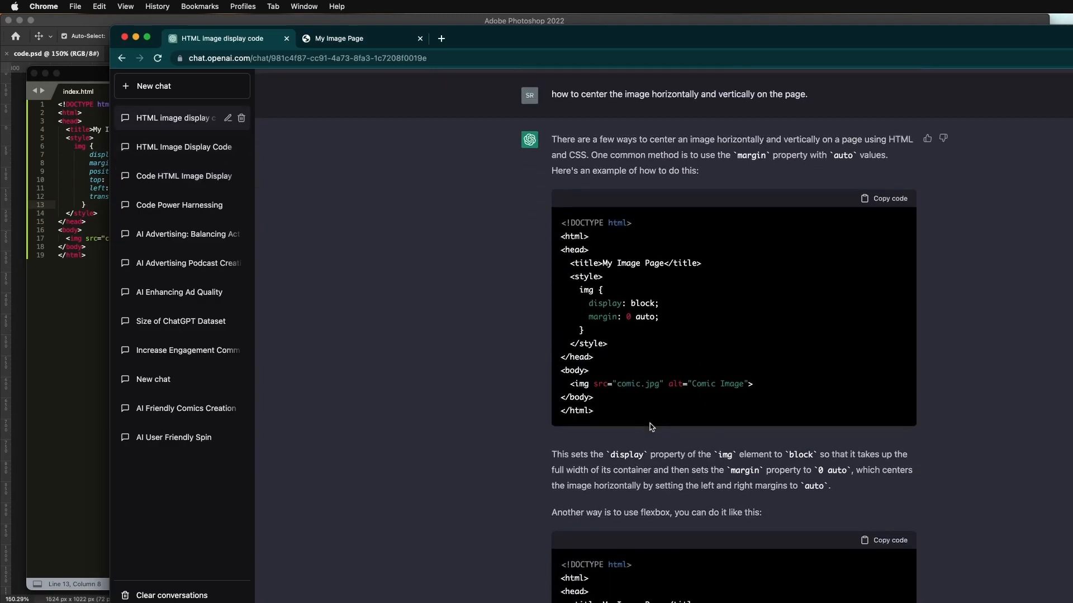
{"action": "scroll", "scroll_direction": "down", "scroll_amount": 3}
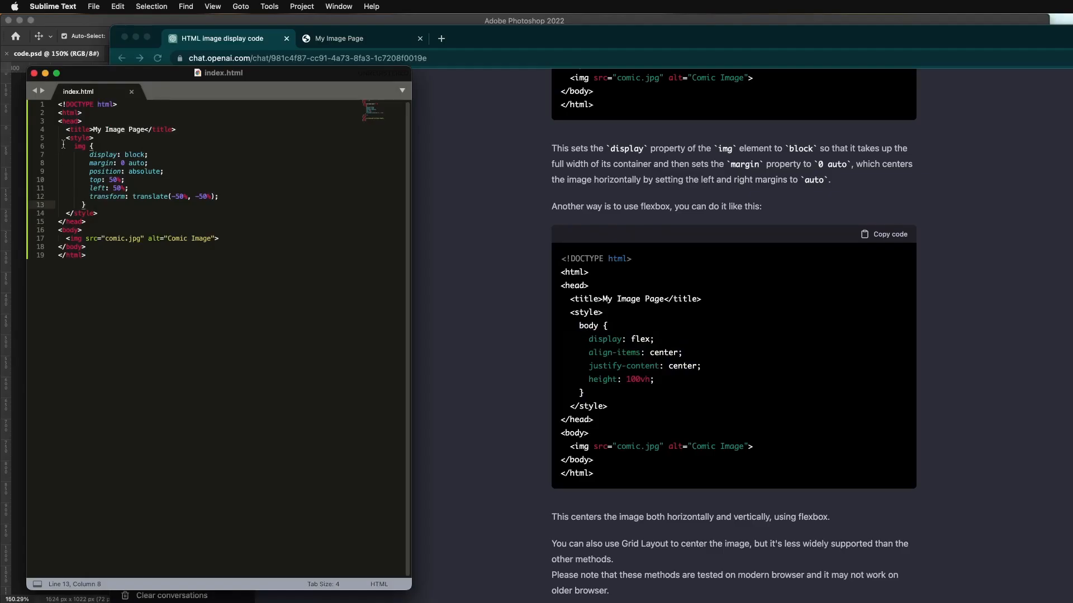
- Drag to arrange the My Image Page preview beside the Sublime Text window
{"action": "left_click_drag", "start_coordinate": [76, 146], "coordinate": [85, 205]}
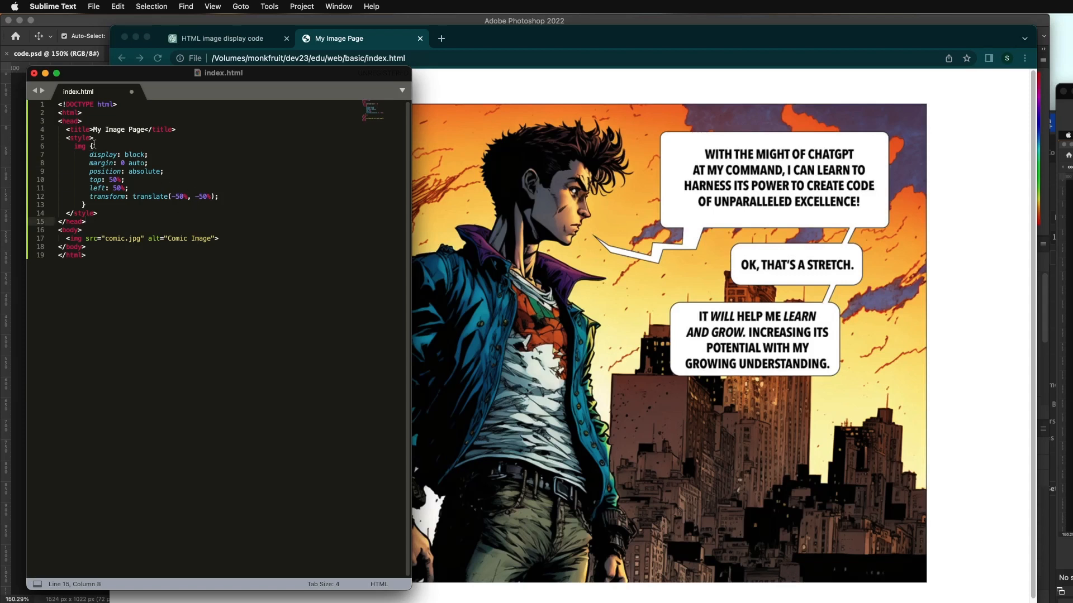
- Copy the img centering rule and paste it into a new Sublime Text file
{"action": "left_click_drag", "start_coordinate": [90, 146], "coordinate": [103, 180]}
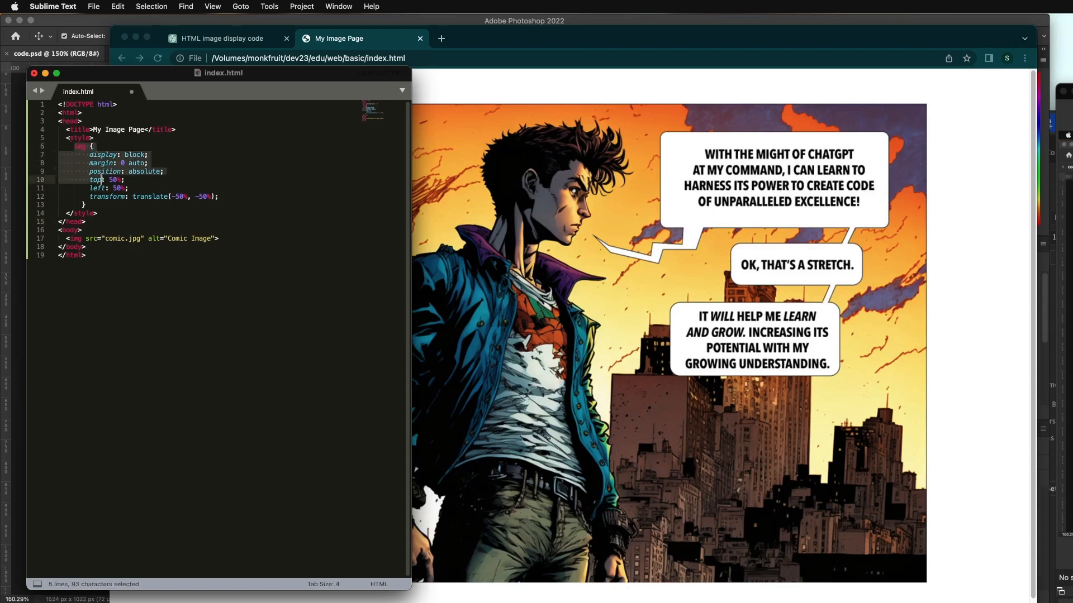
{"action": "left_click", "coordinate": [127, 196]}
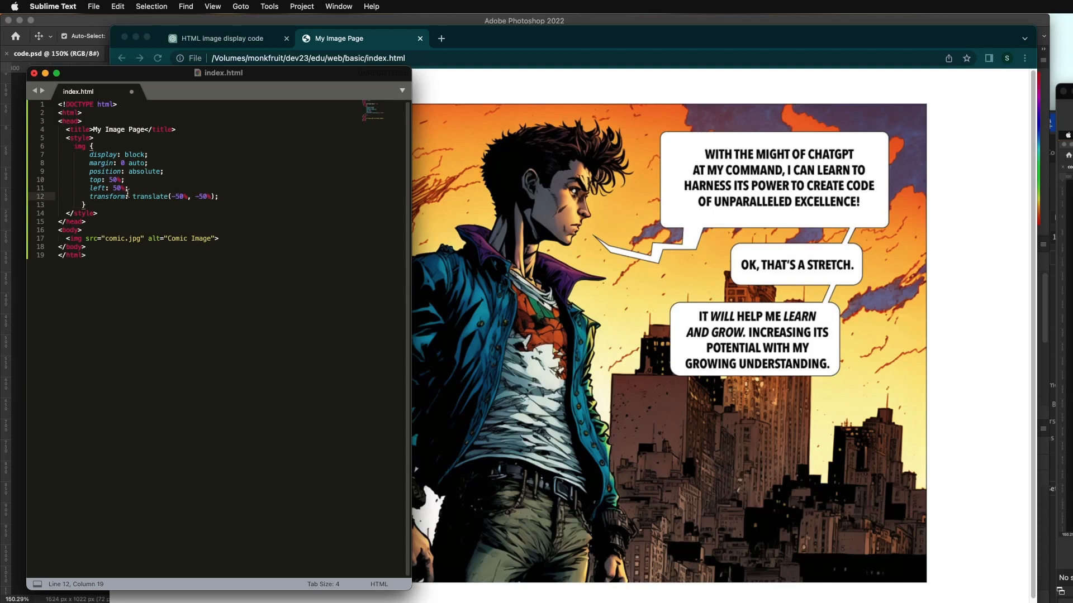
{"action": "left_click", "coordinate": [71, 146]}
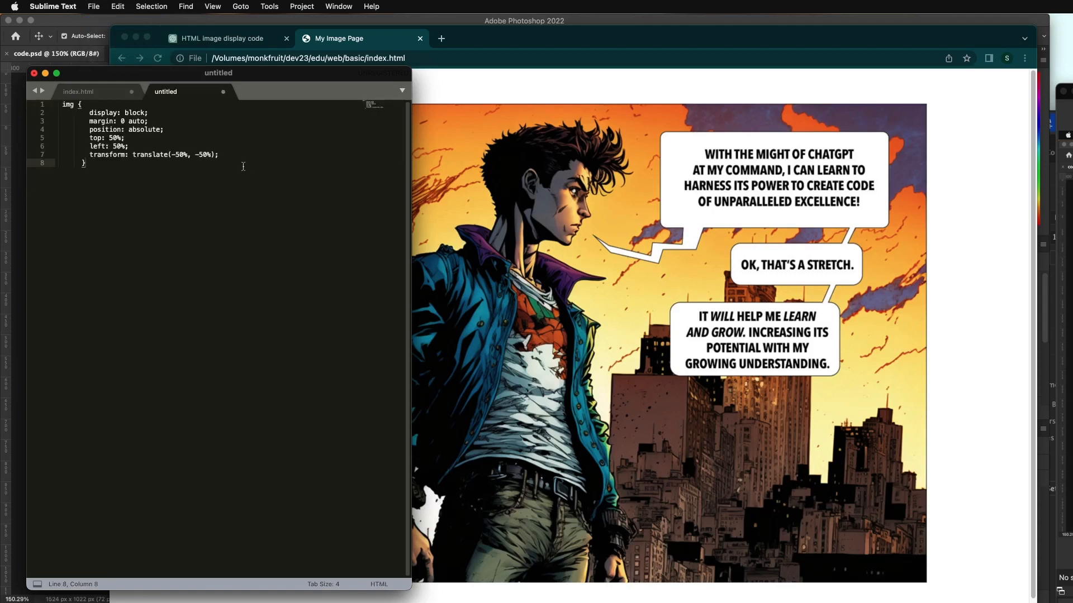
- Add an empty body rule and save the new file as comicstyle.css
{"action": "key", "text": "enter"}
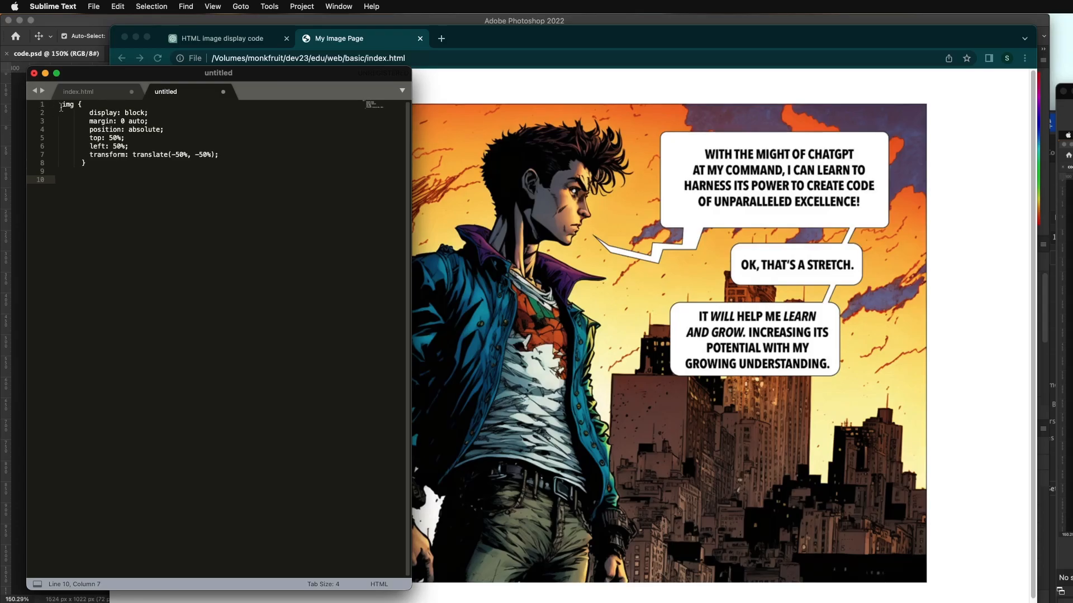
{"action": "type", "text": "body"}
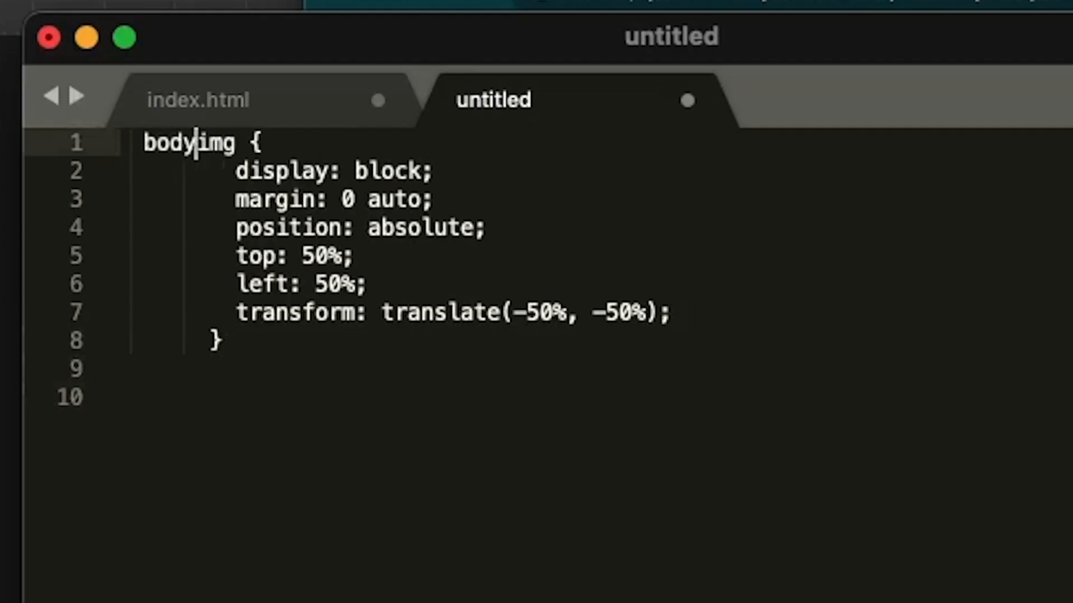
{"action": "key", "text": "Enter"}
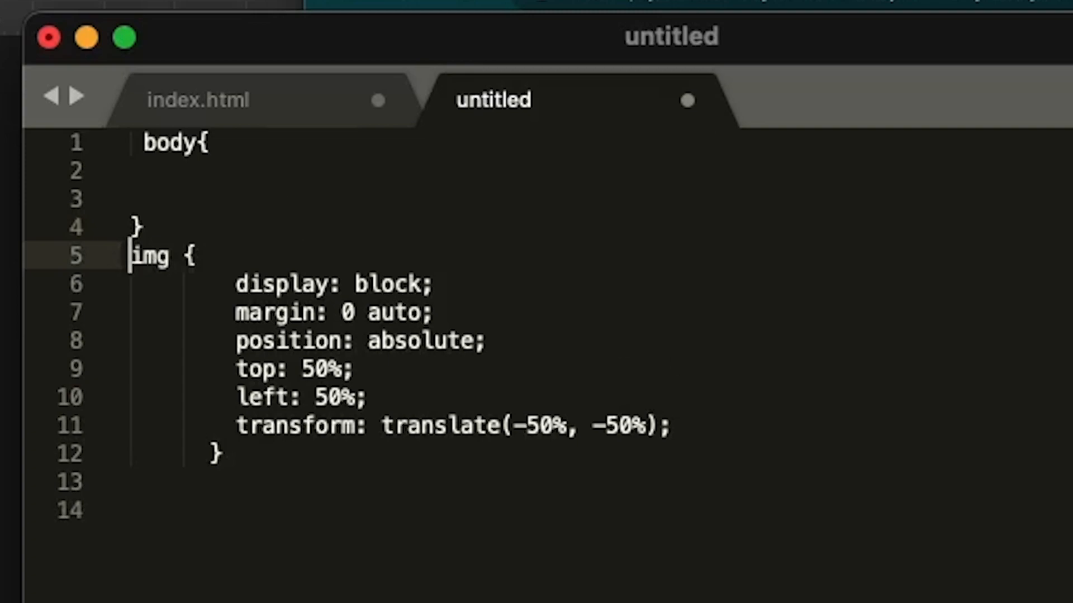
{"action": "left_click", "coordinate": [93, 6]}
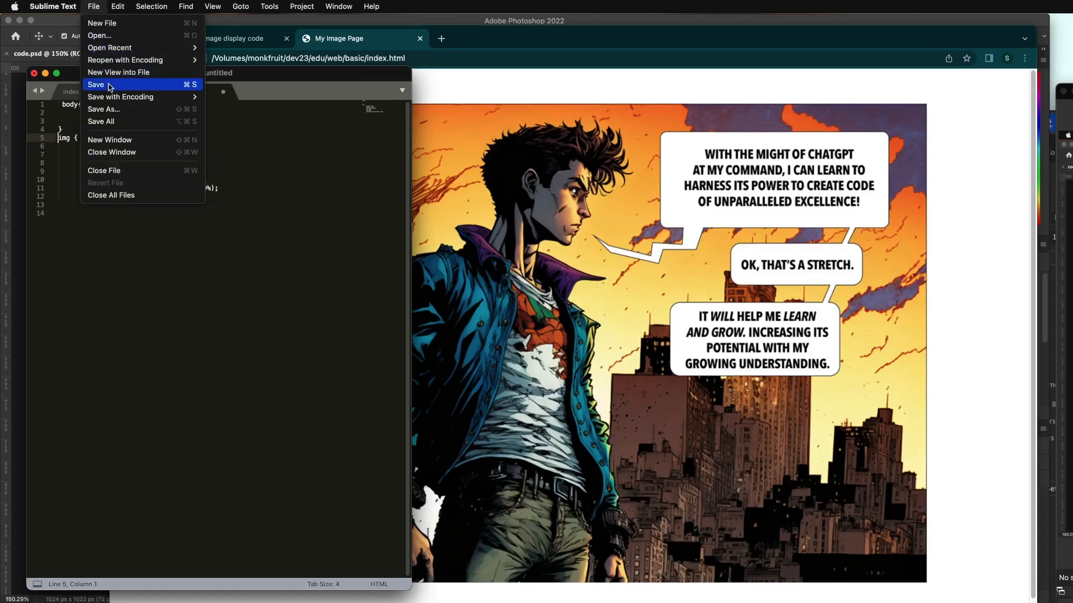
{"action": "mouse_move", "coordinate": [101, 22]}
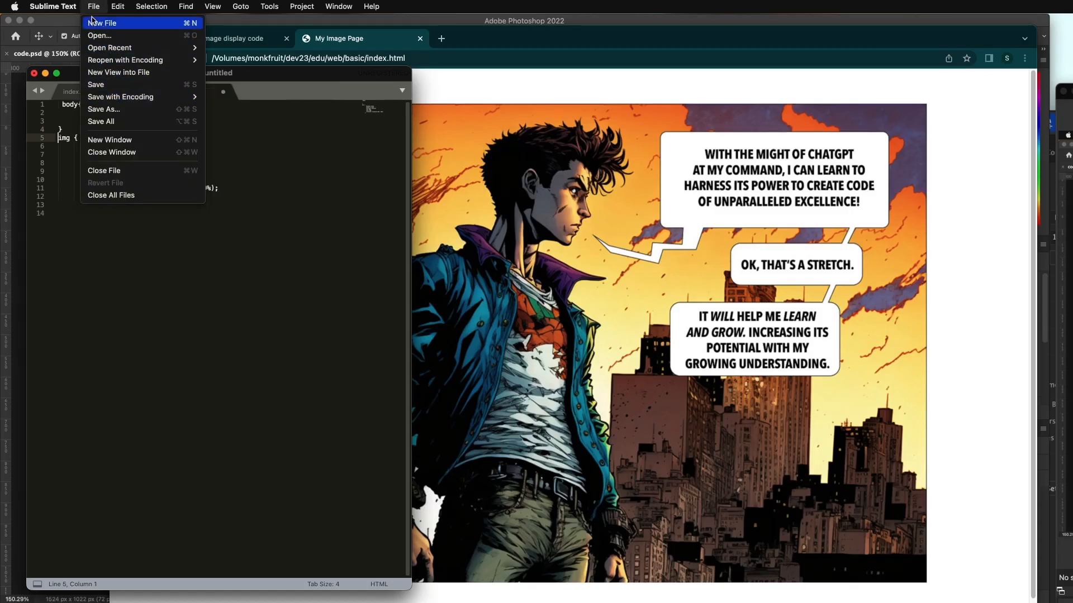
{"action": "mouse_move", "coordinate": [96, 12]}
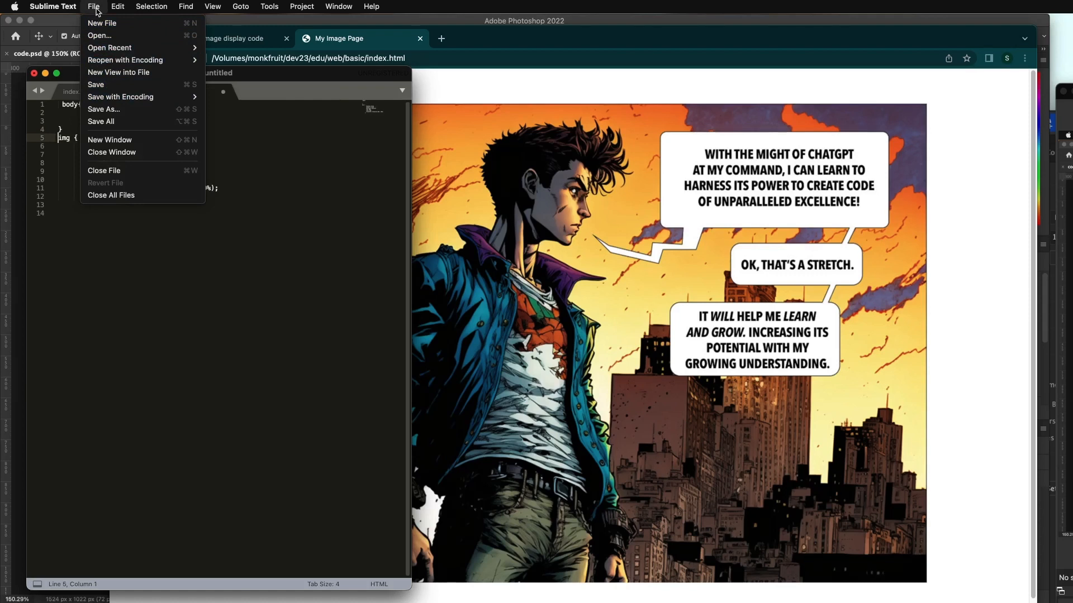
{"action": "mouse_move", "coordinate": [95, 8]}
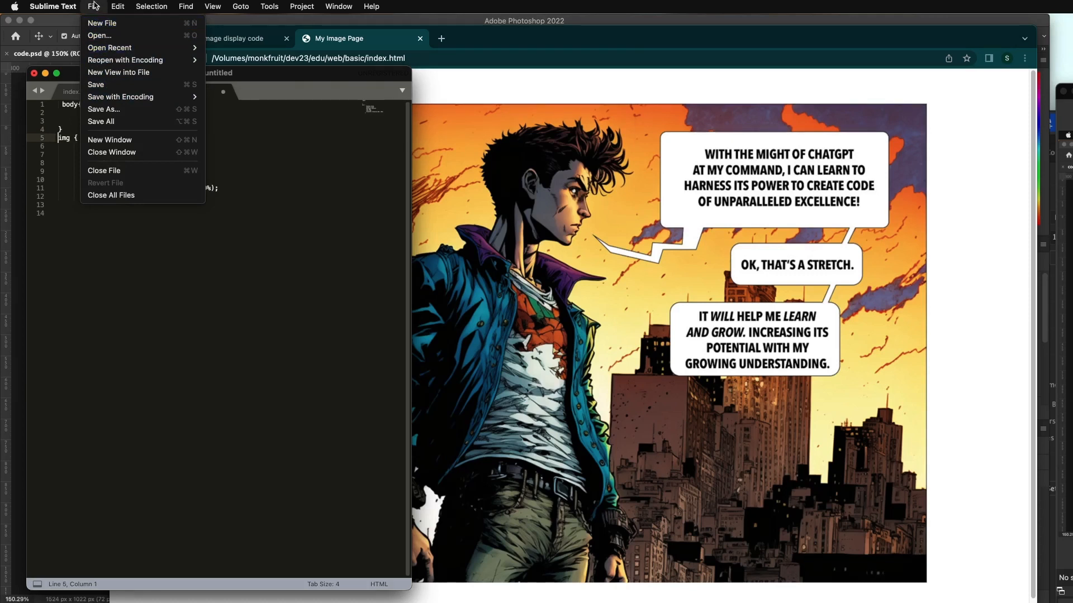
{"action": "mouse_move", "coordinate": [106, 85]}
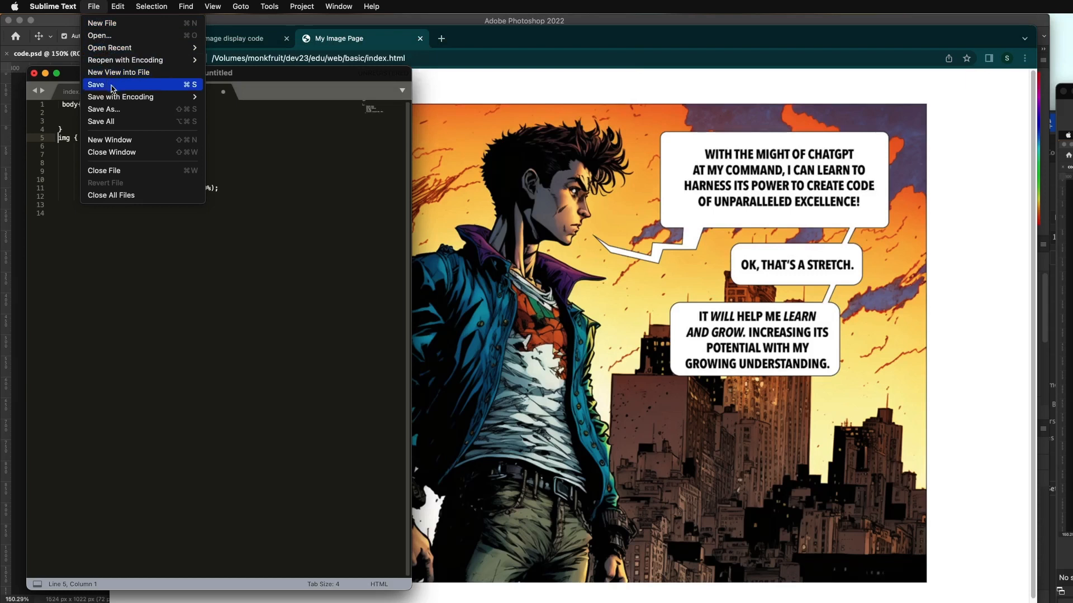
{"action": "left_click", "coordinate": [96, 85]}
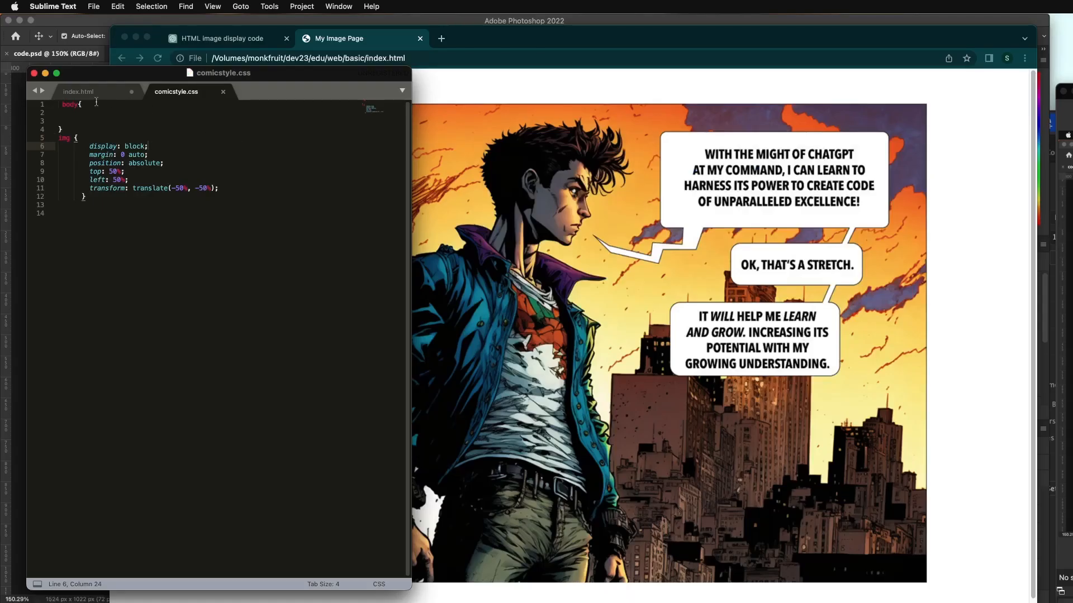
- Give the body rule in comicstyle.css a background-color of black
{"action": "left_click", "coordinate": [79, 104]}
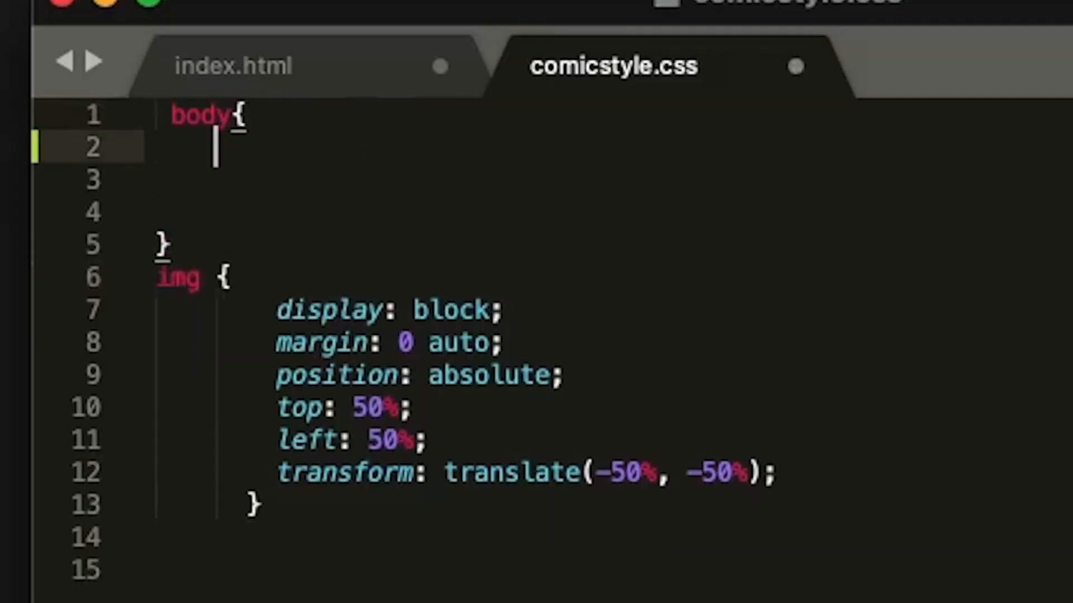
{"action": "key", "text": "Backspace"}
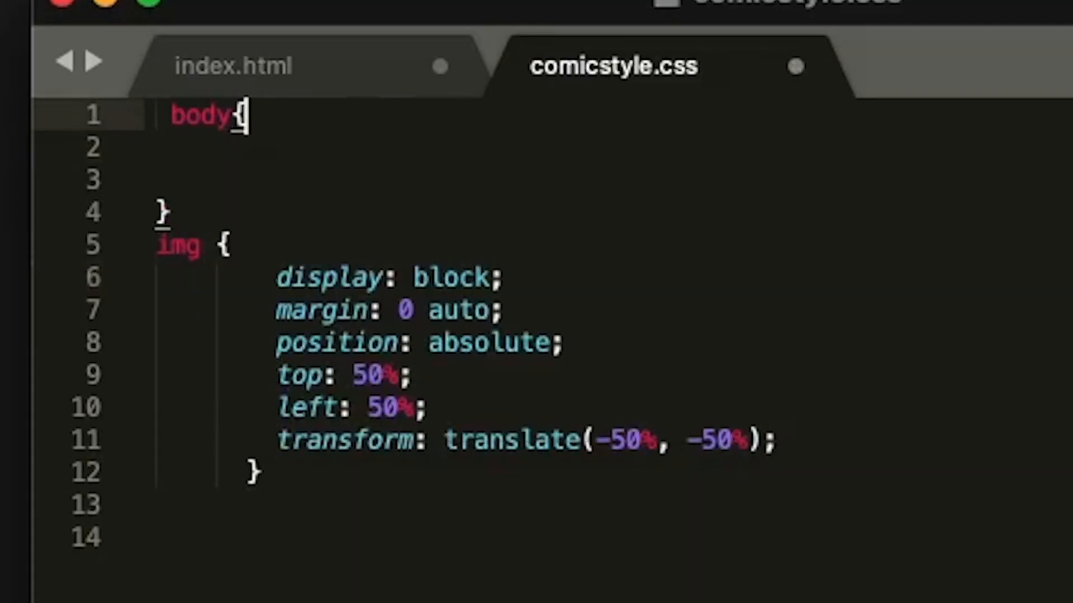
{"action": "type", "text": "background-color:"}
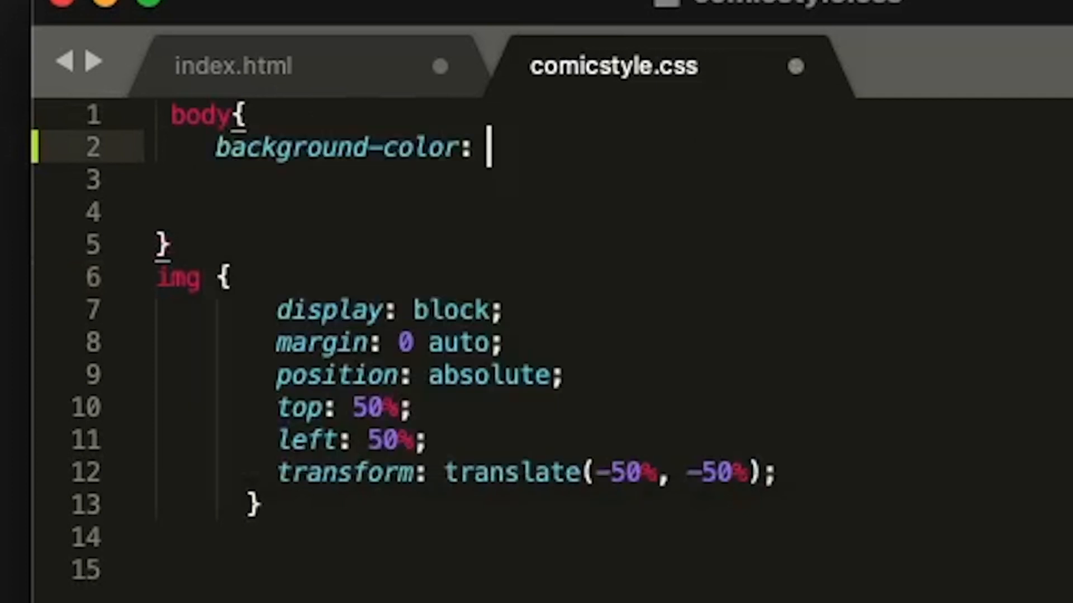
{"action": "type", "text": "black"}
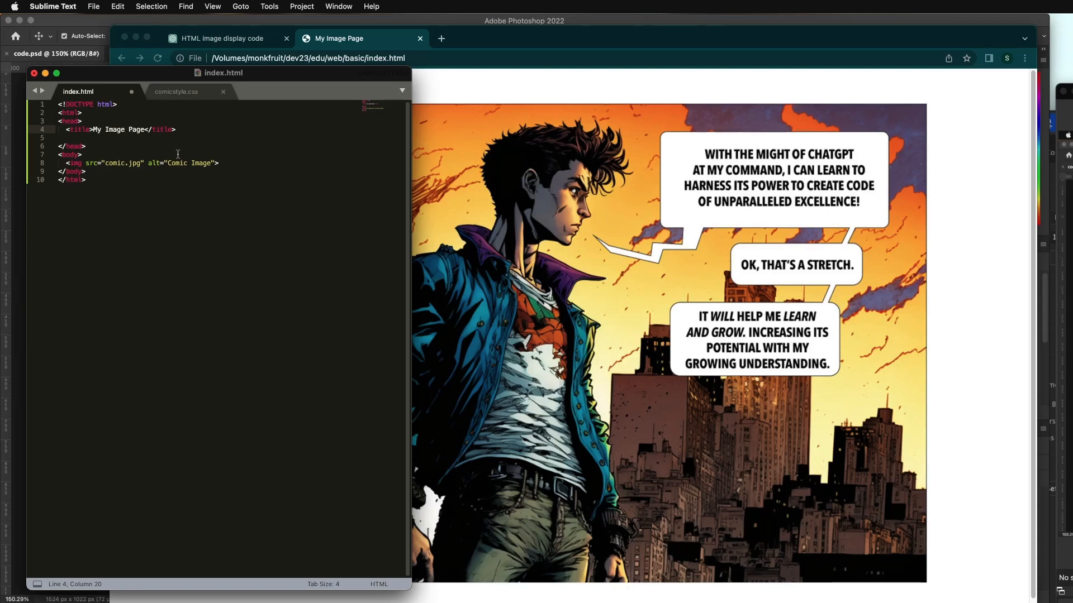
{"action": "mouse_move", "coordinate": [438, 75]}
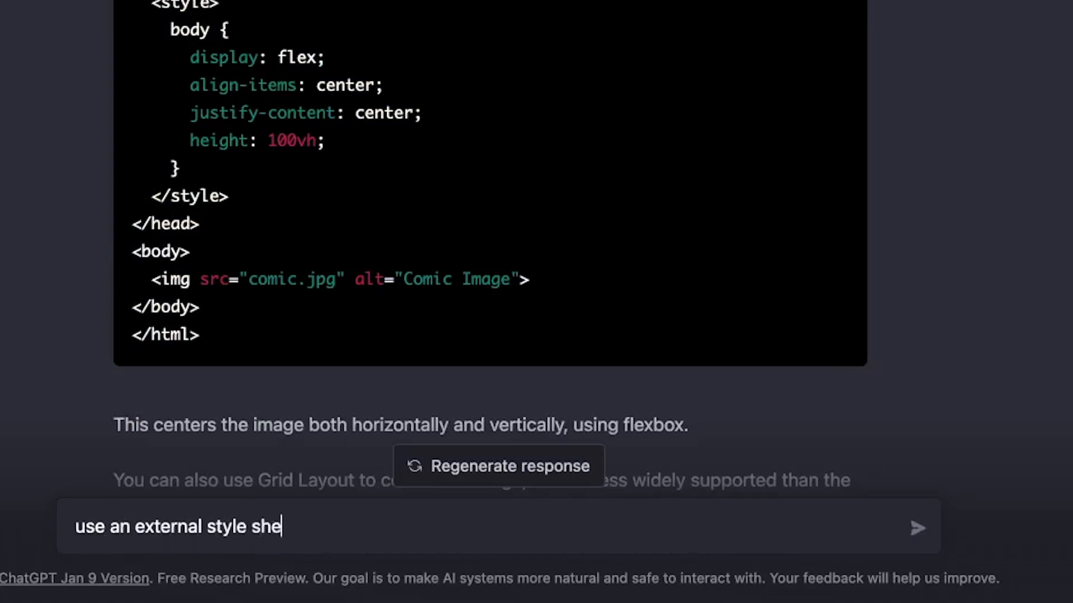
- Ask ChatGPT to use an external style sheet to attach the style, then read the reply
{"action": "type", "text": "et to"}
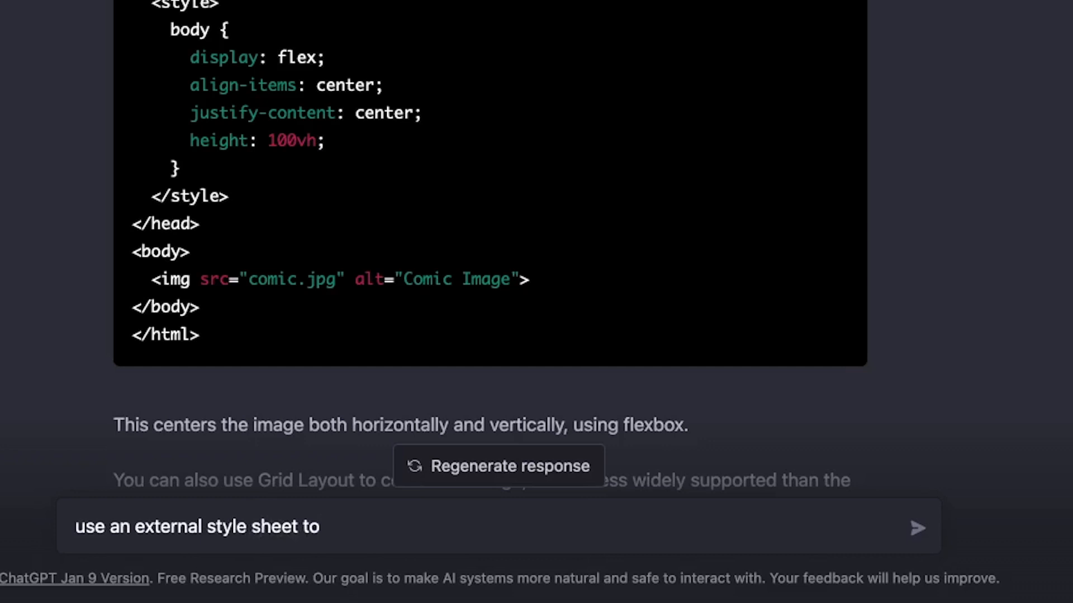
{"action": "type", "text": "attache the style"}
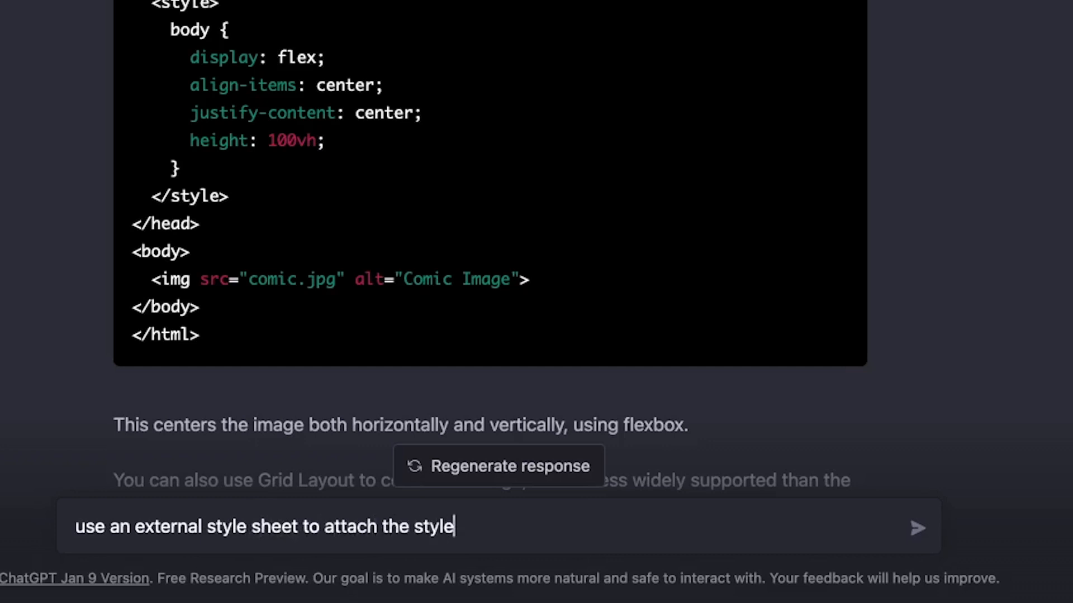
{"action": "type", "text": "to th"}
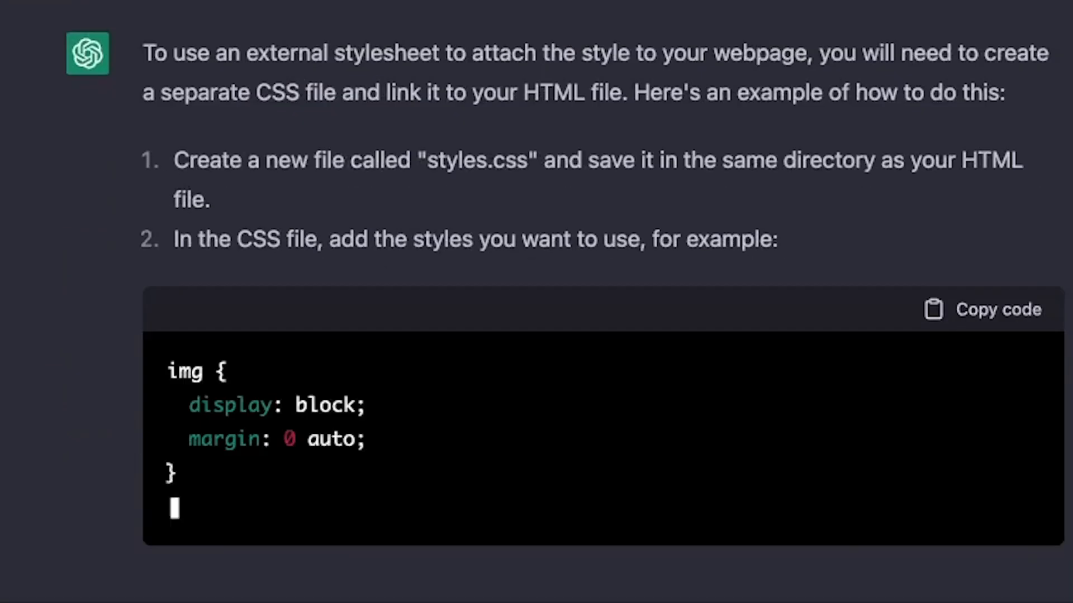
{"action": "scroll", "scroll_direction": "down", "scroll_amount": 3}
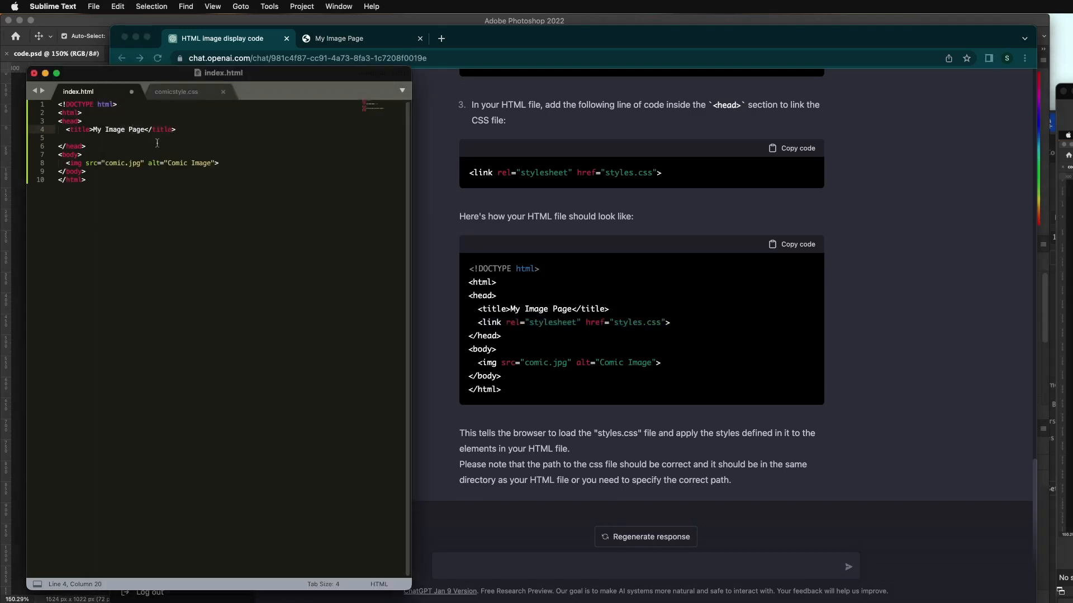
- Add <link rel="stylesheet" href="styles.css"> to index.html's head and reload the page in Chrome
{"action": "type", "text": "<link rel=\"stylesheet\" href=\"styles.css\">"}
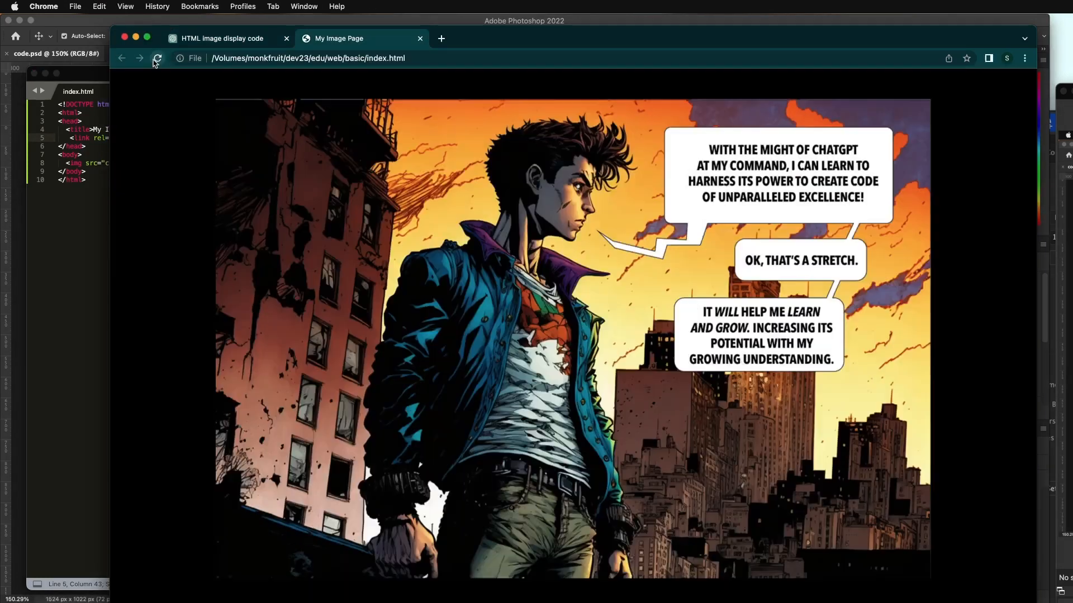
{"action": "left_click", "coordinate": [158, 58]}
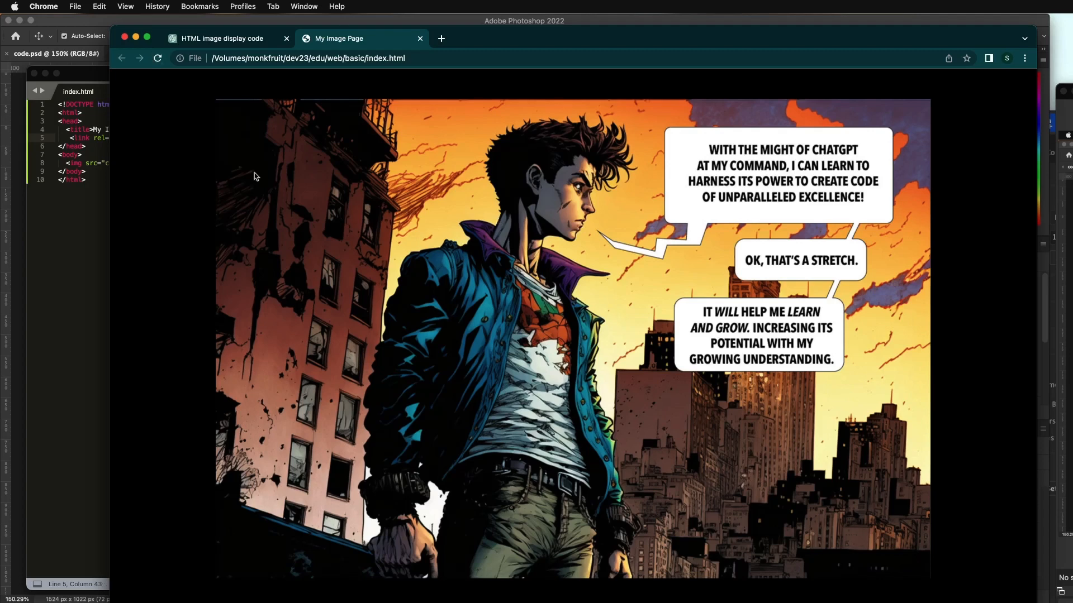